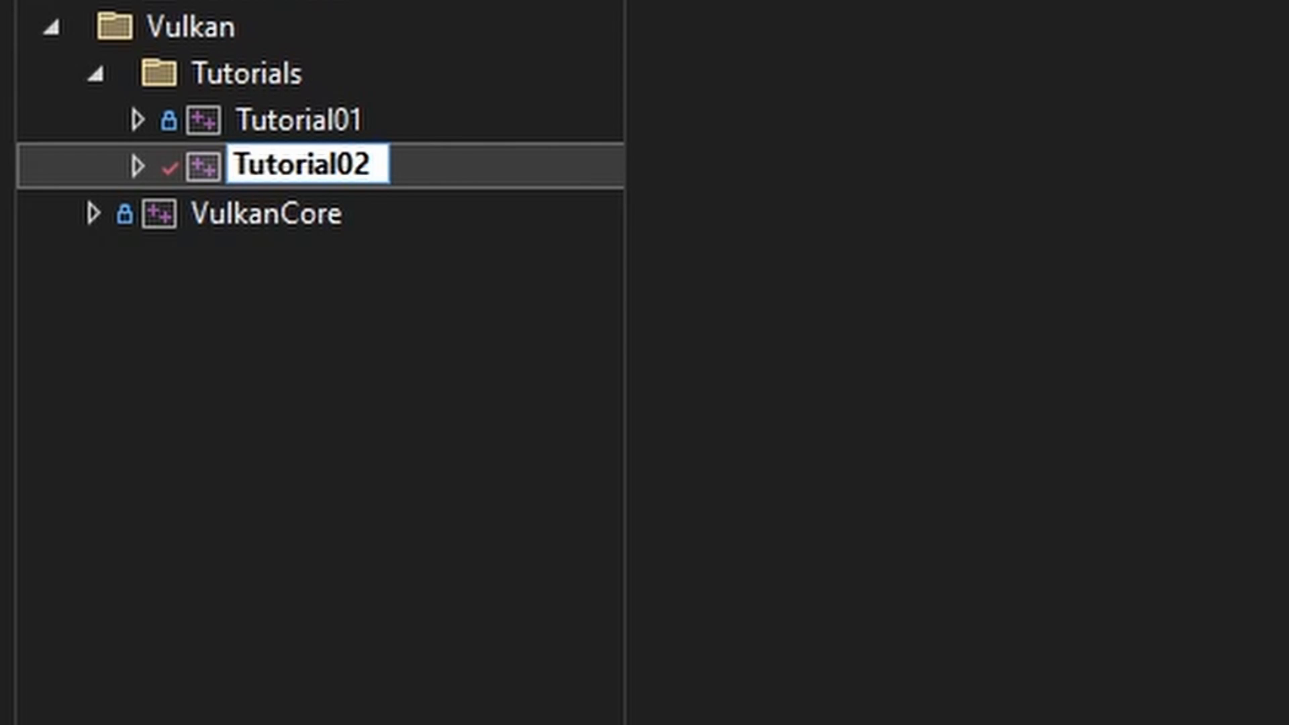
Rename the Tutorial02 project to Tutorial02-03 in Solution Explorer and commit it.
{"action": "type", "text": "-"}
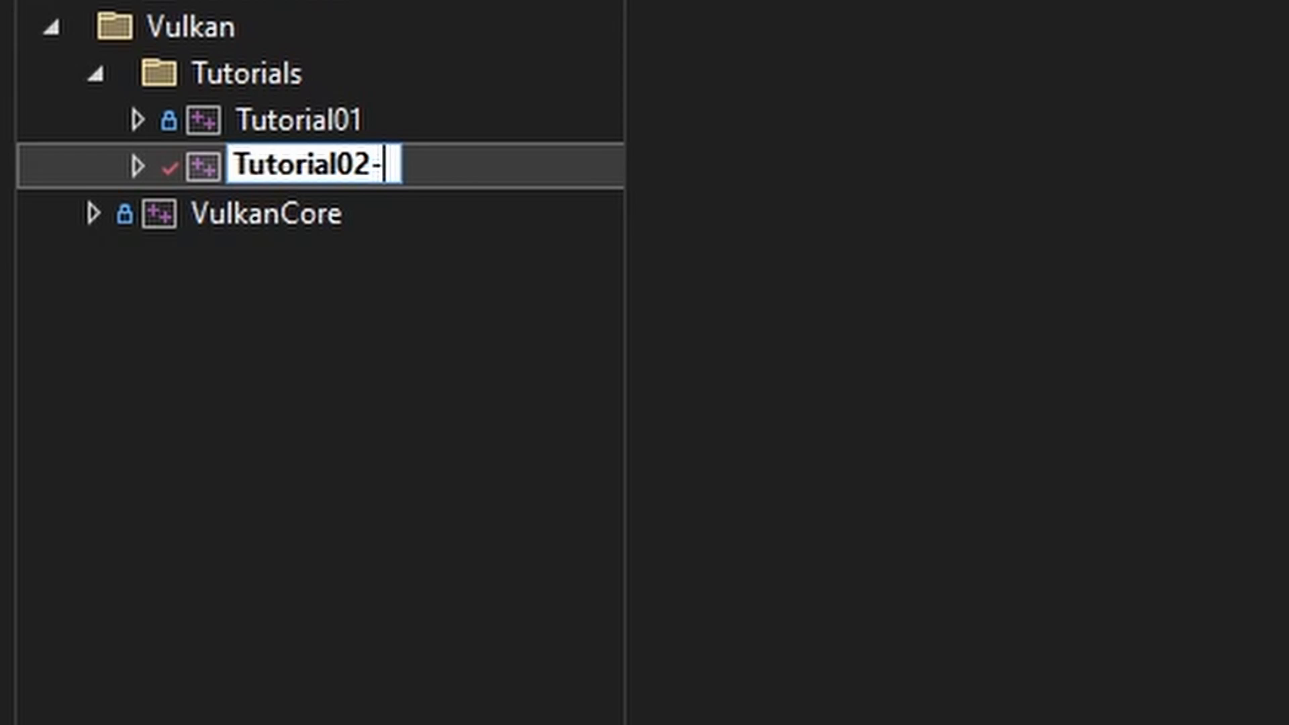
{"action": "type", "text": "03"}
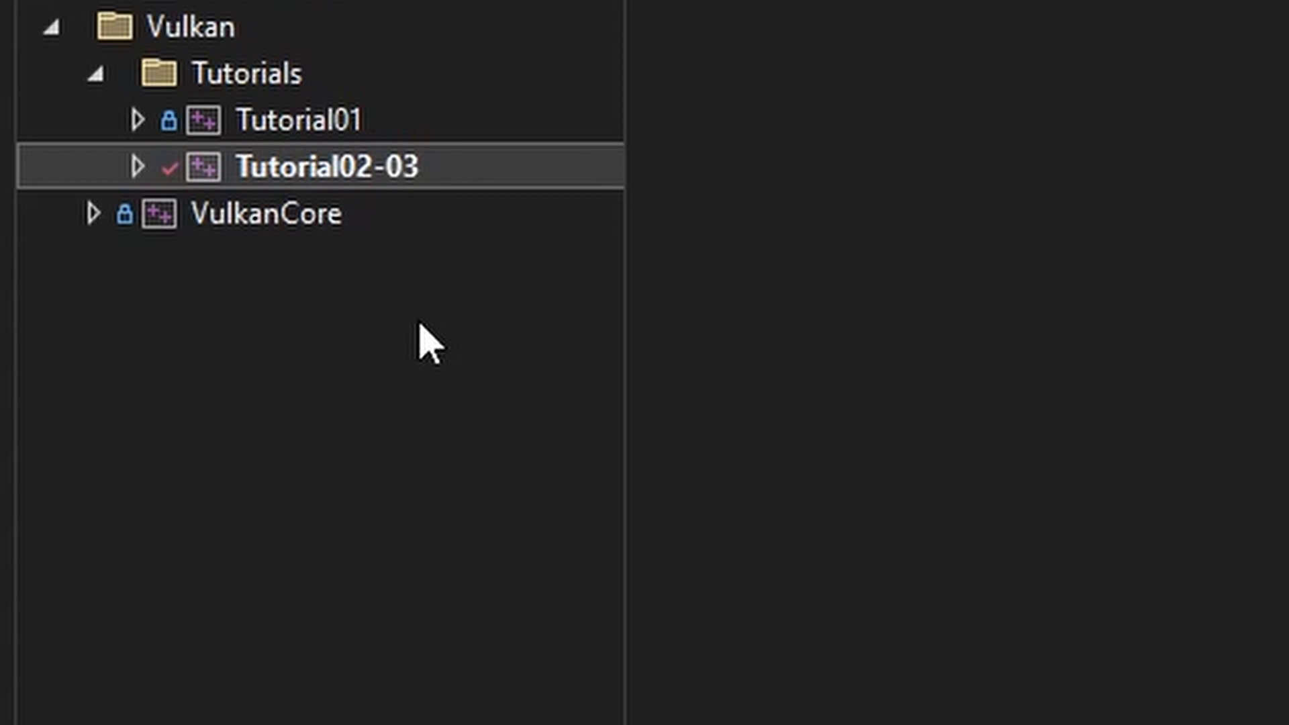
{"action": "left_click", "coordinate": [264, 212]}
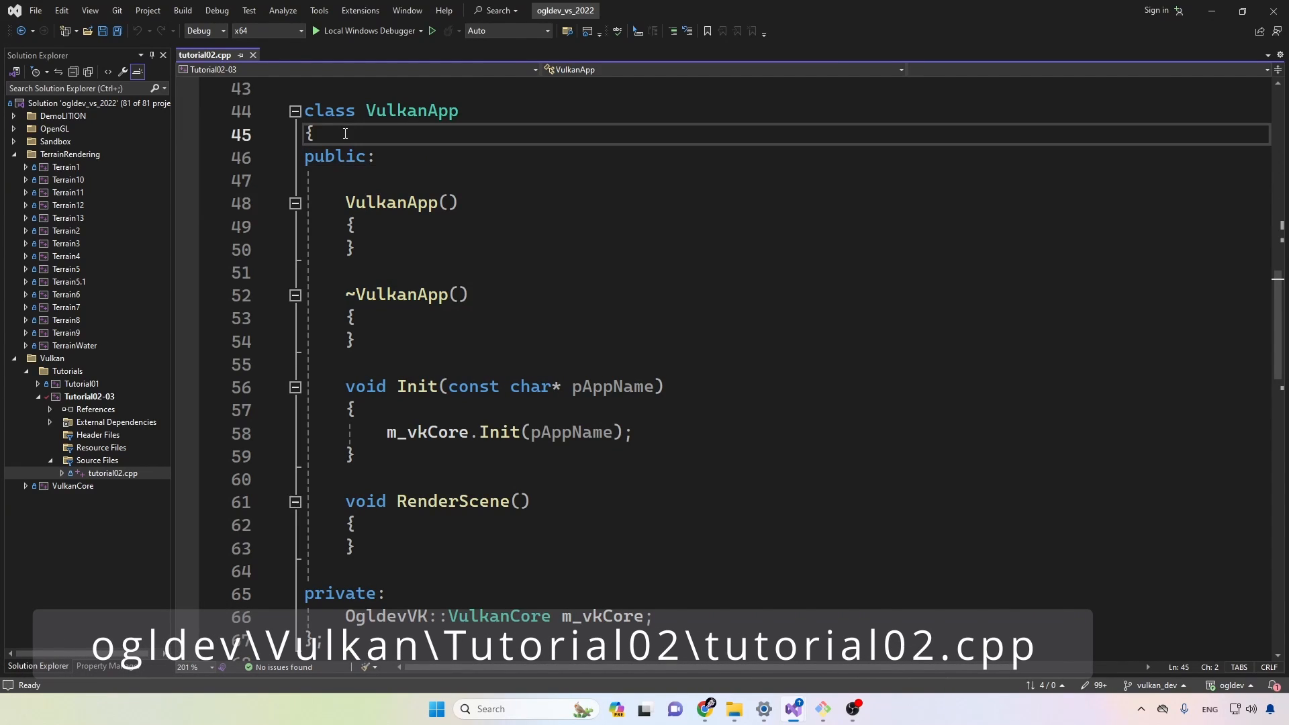
Go to the VulkanCore class declaration in ogldev_vulkan_core.h and locate CreateDebugCallback.
{"action": "double_click", "coordinate": [411, 111]}
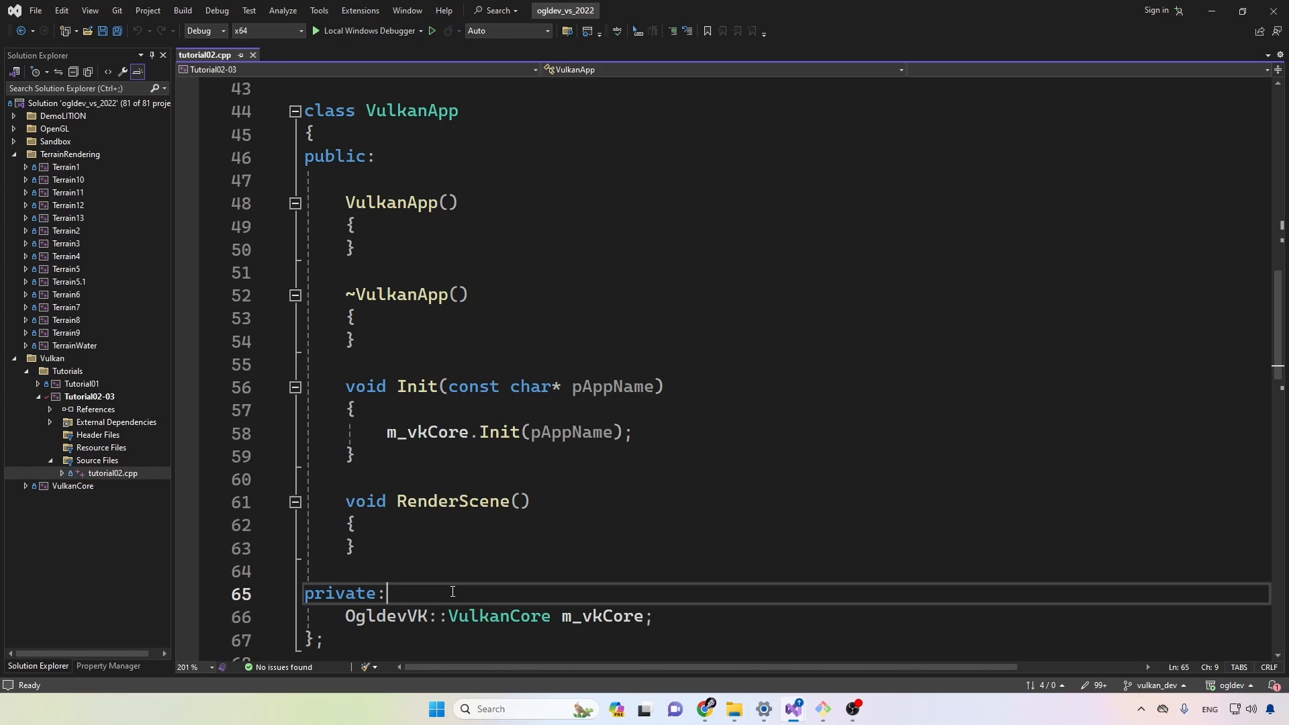
{"action": "double_click", "coordinate": [498, 616]}
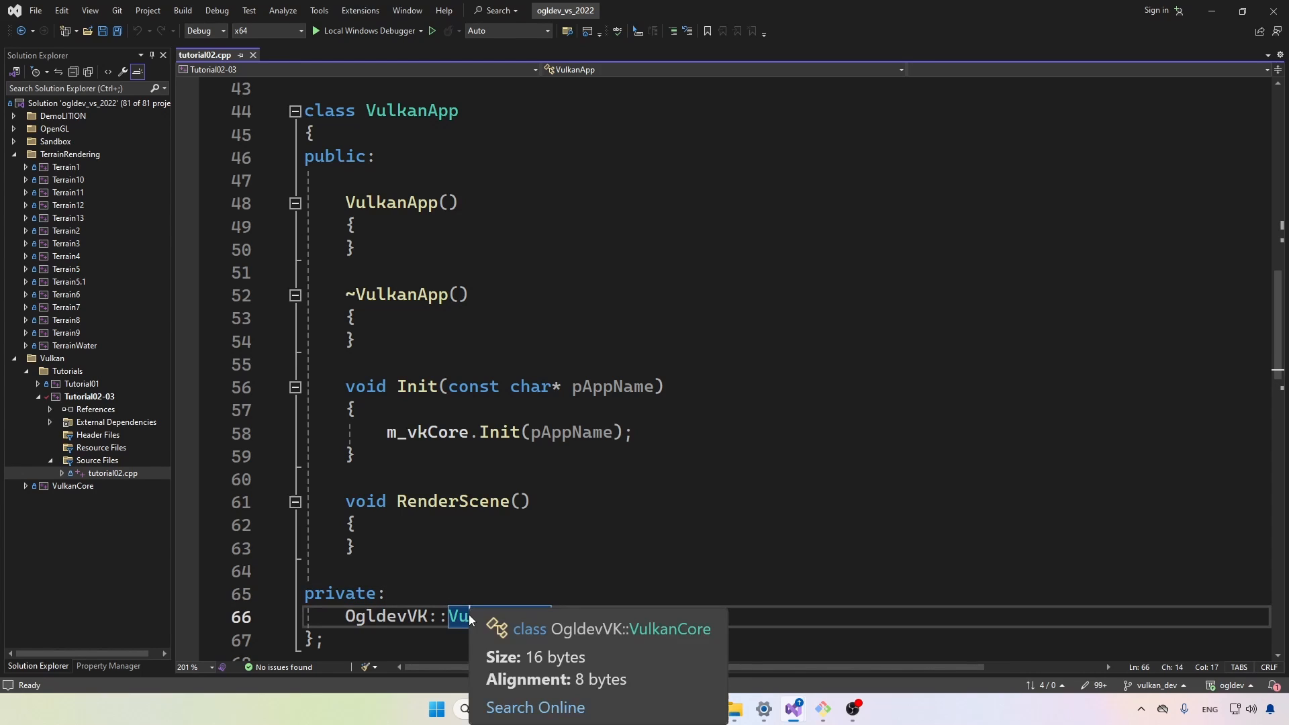
{"action": "left_click", "coordinate": [26, 486]}
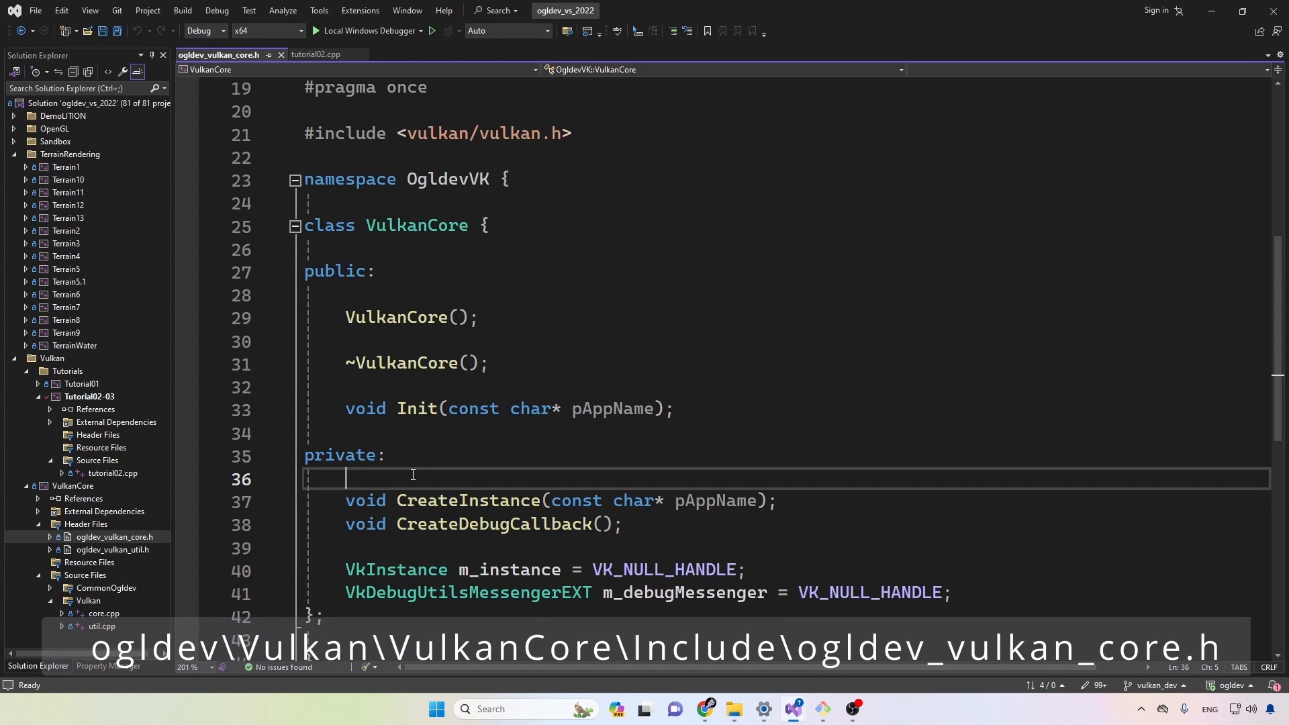
{"action": "double_click", "coordinate": [493, 524]}
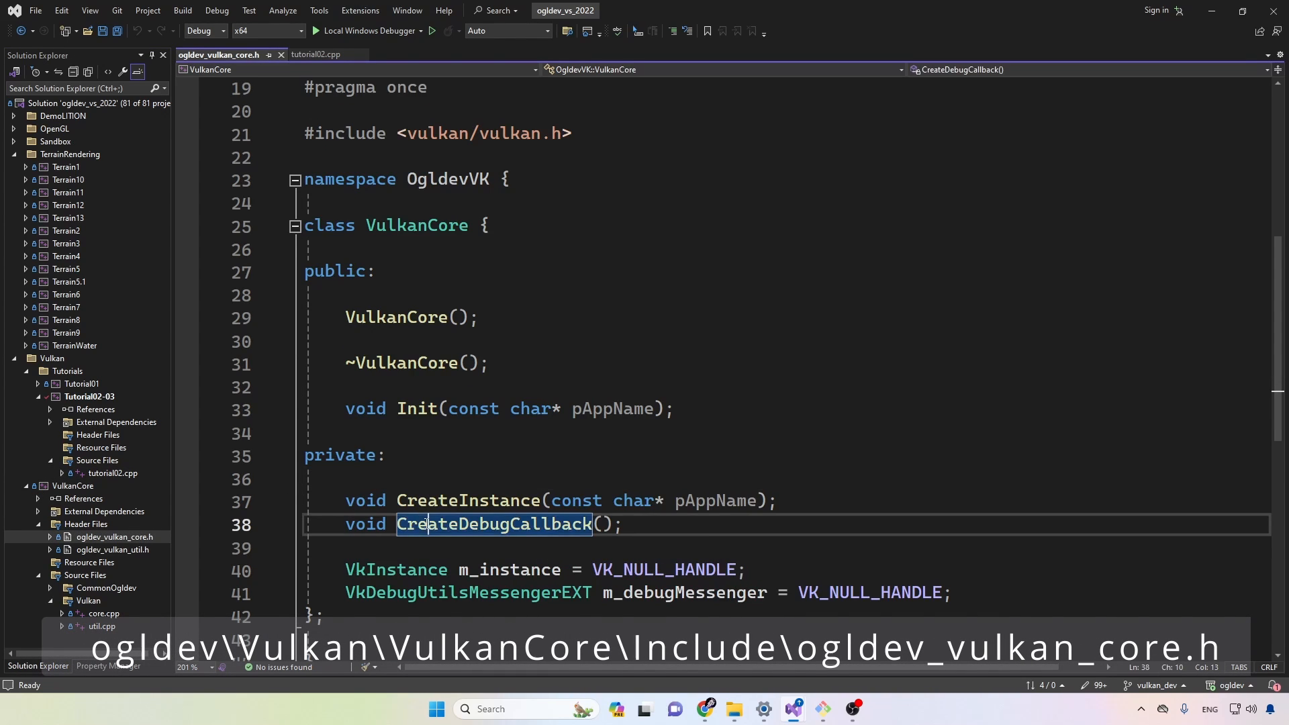
{"action": "left_click", "coordinate": [377, 548]}
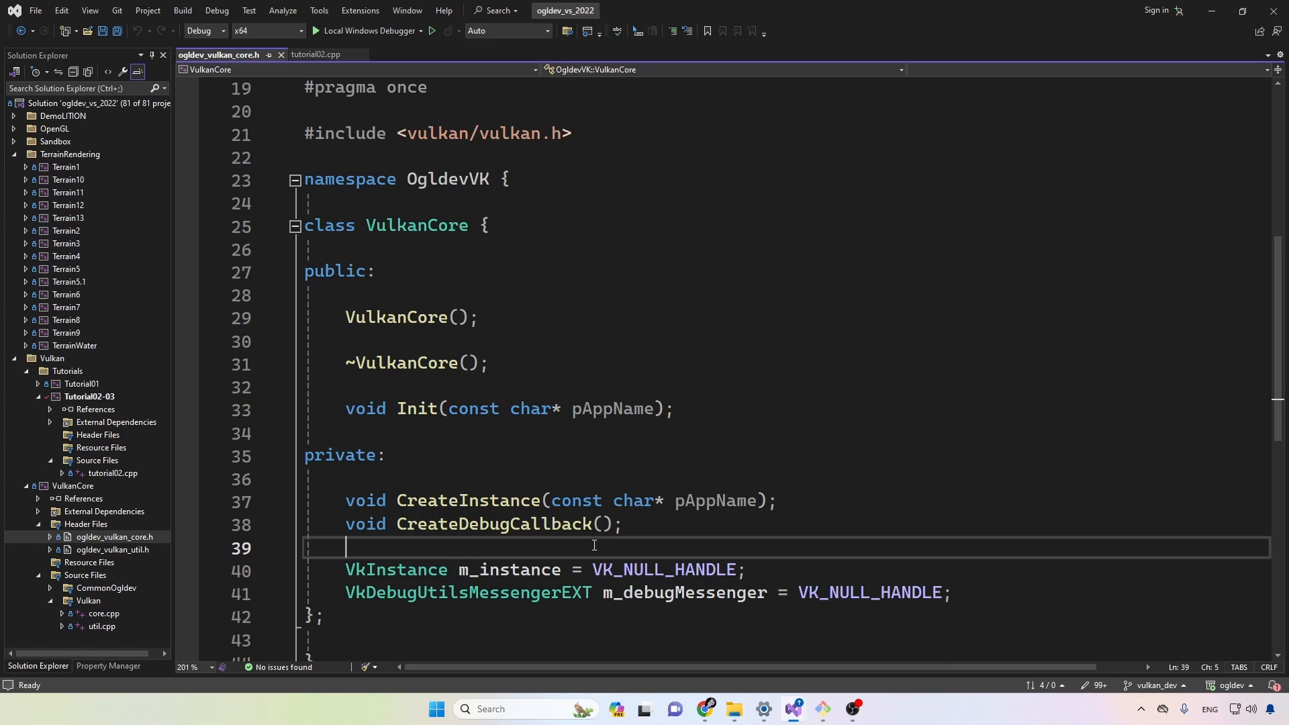
From the m_instance member, jump to the VK_NULL_HANDLE definition in vulkan_core.h.
{"action": "double_click", "coordinate": [508, 568]}
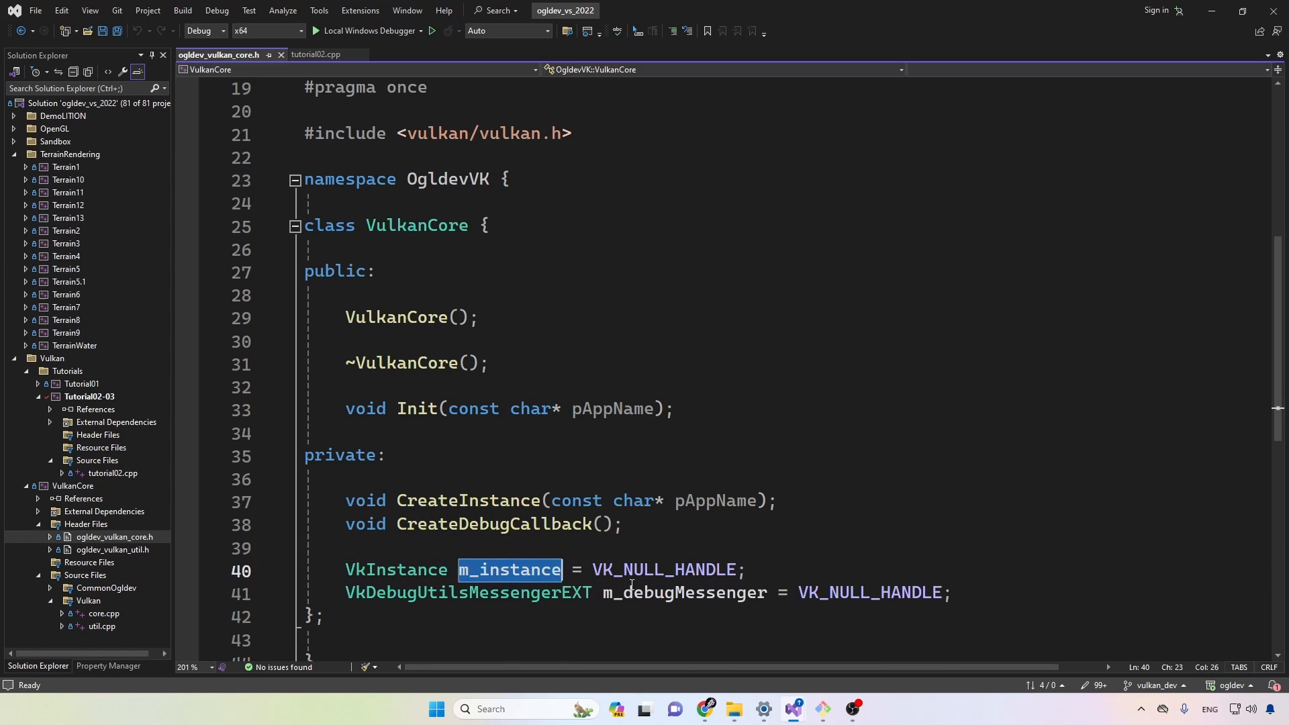
{"action": "double_click", "coordinate": [683, 592]}
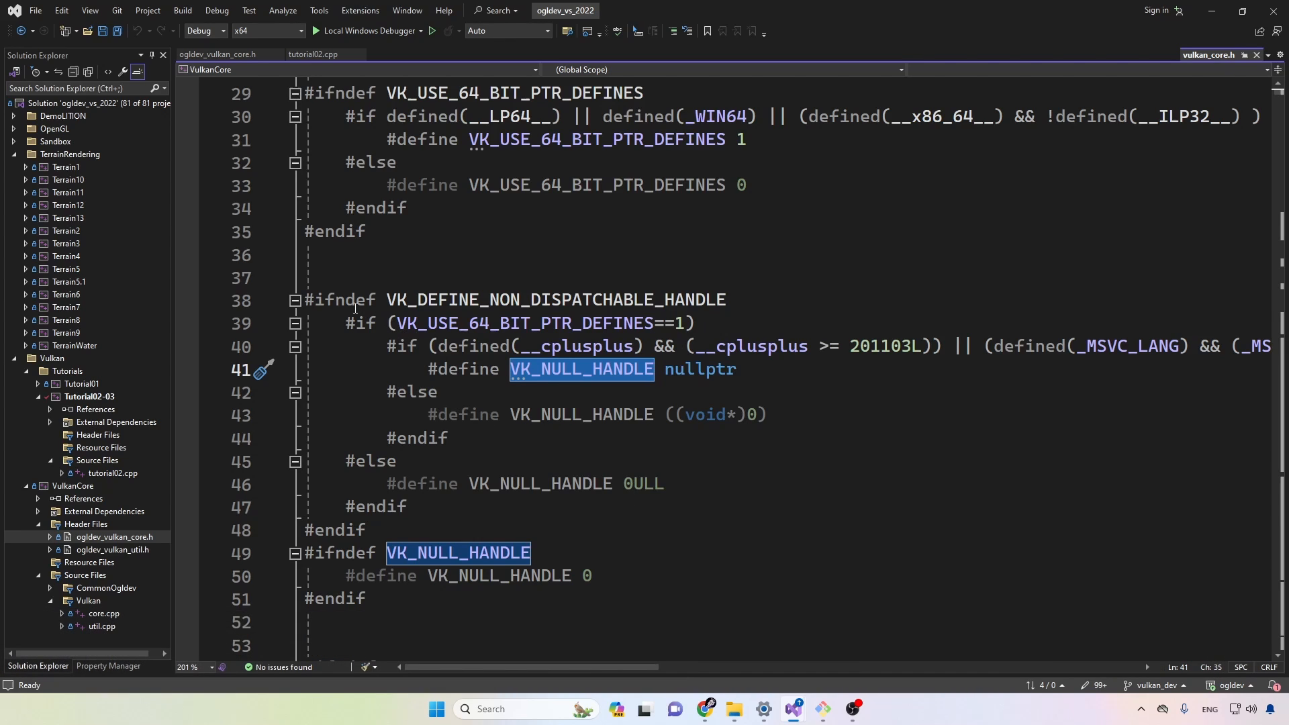
Review the VK_NULL_HANDLE #define blocks, then switch to core.cpp at VulkanCore::Init.
{"action": "left_click_drag", "start_coordinate": [308, 299], "coordinate": [367, 529]}
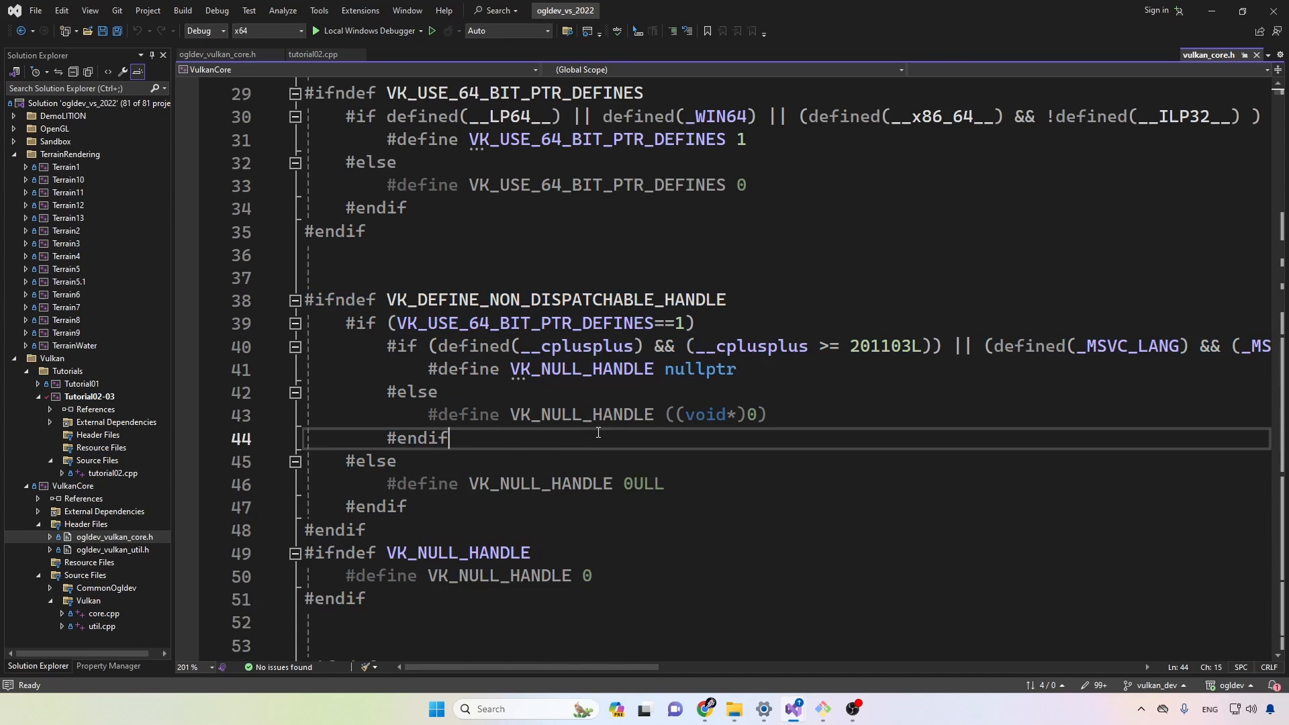
{"action": "mouse_move", "coordinate": [604, 424]}
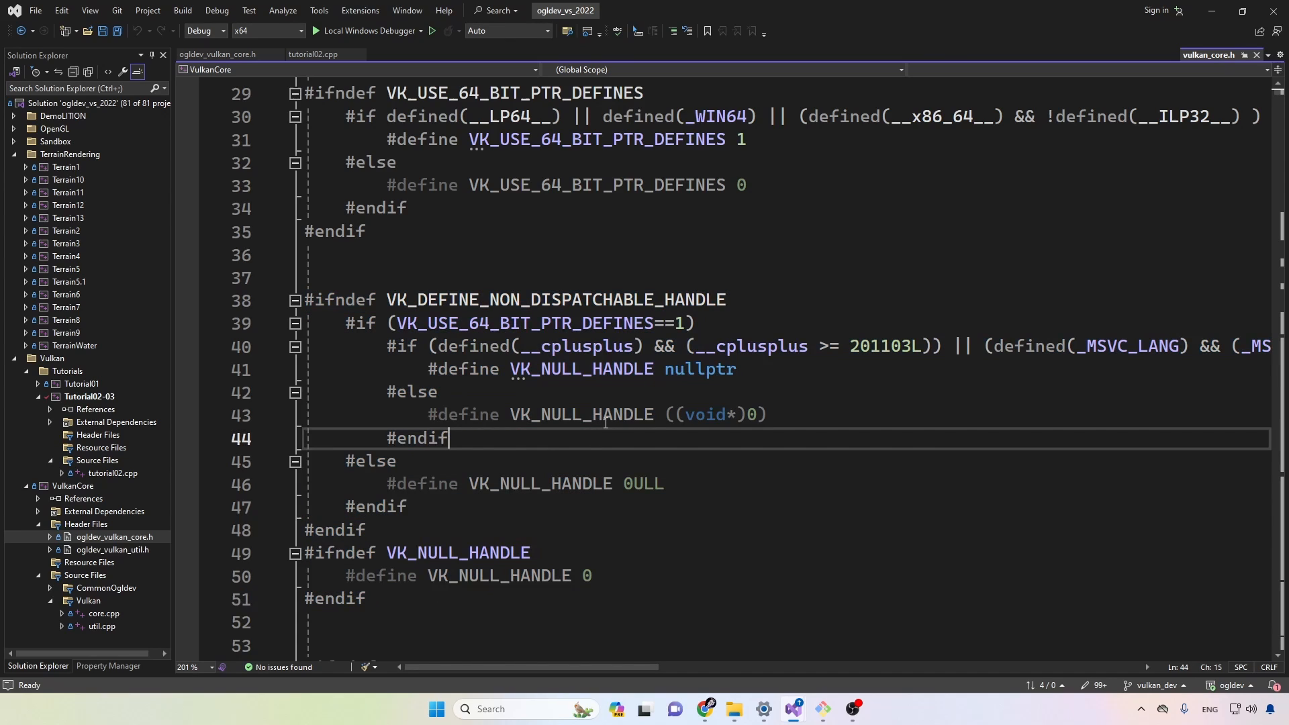
{"action": "double_click", "coordinate": [699, 369]}
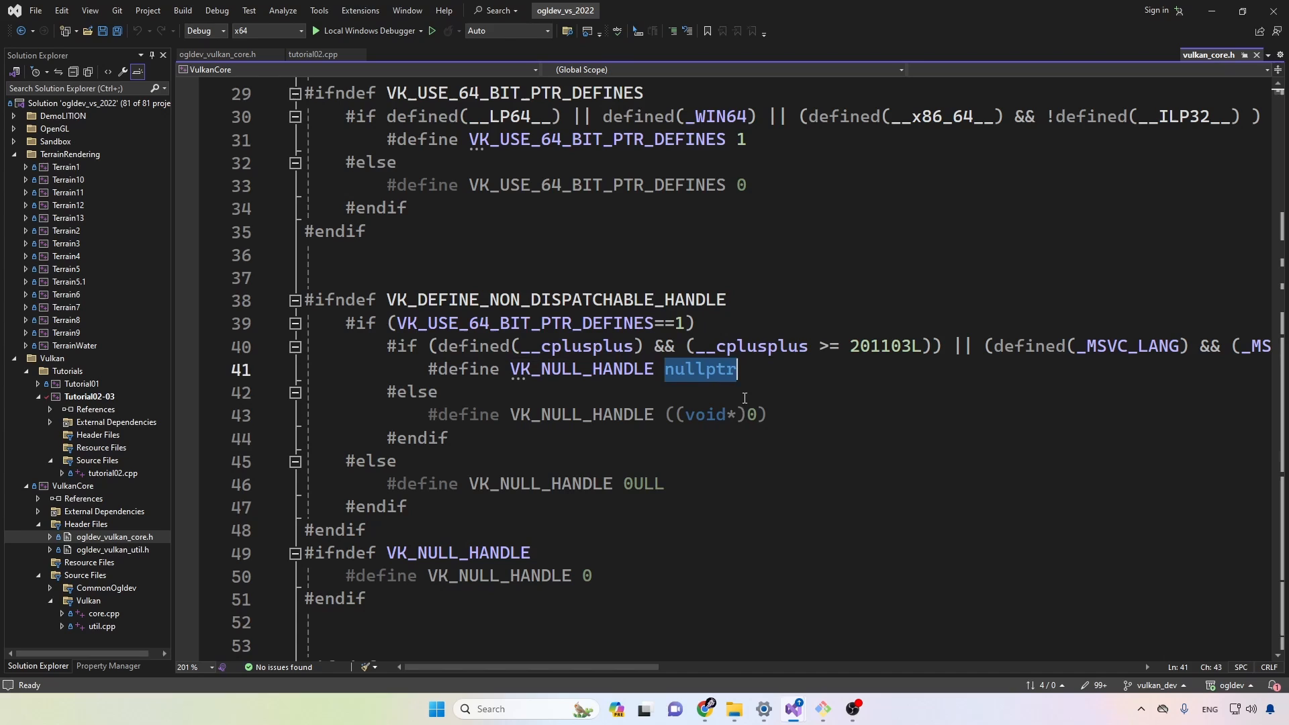
{"action": "left_click", "coordinate": [755, 414]}
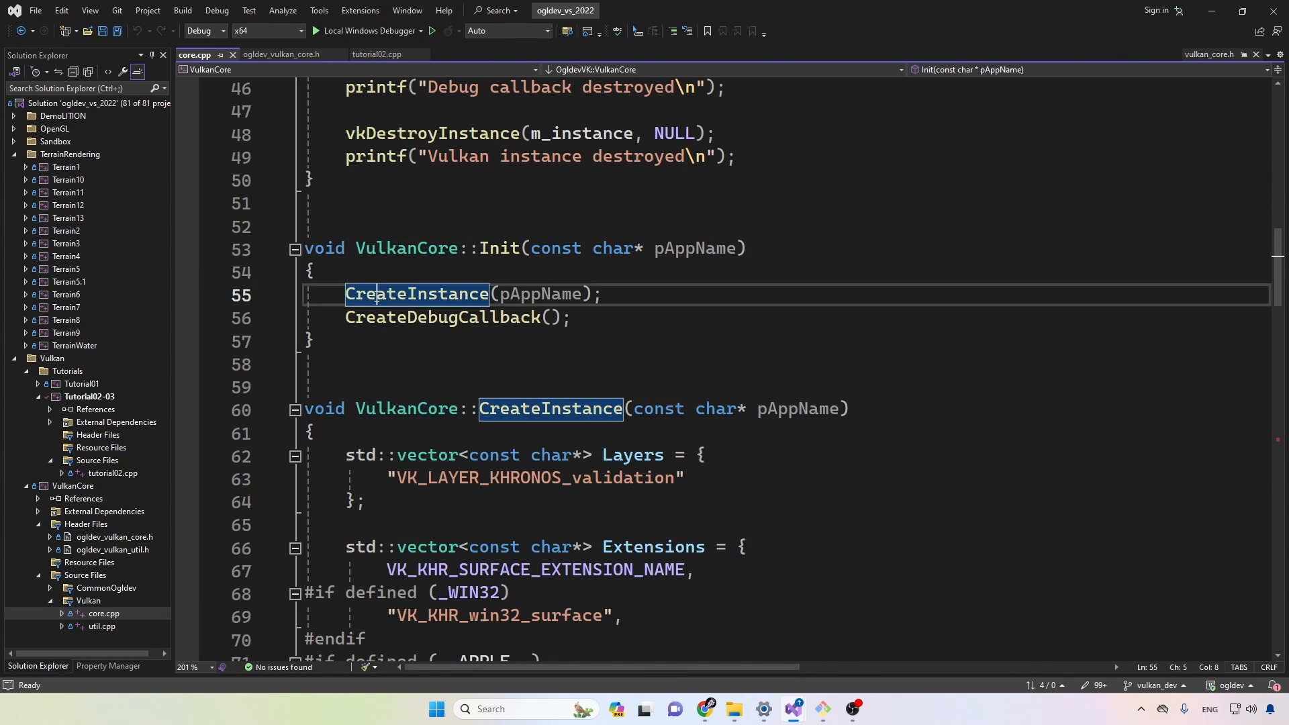
{"action": "left_click", "coordinate": [311, 341]}
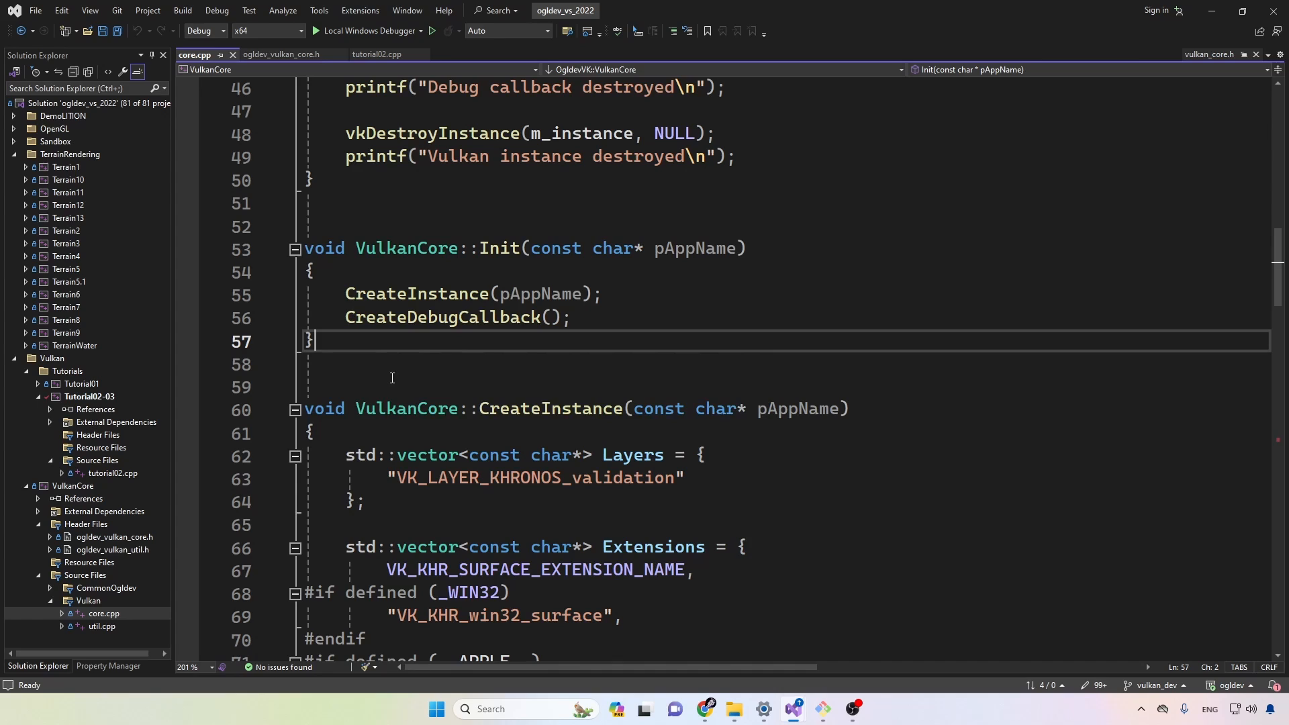
{"action": "double_click", "coordinate": [416, 293]}
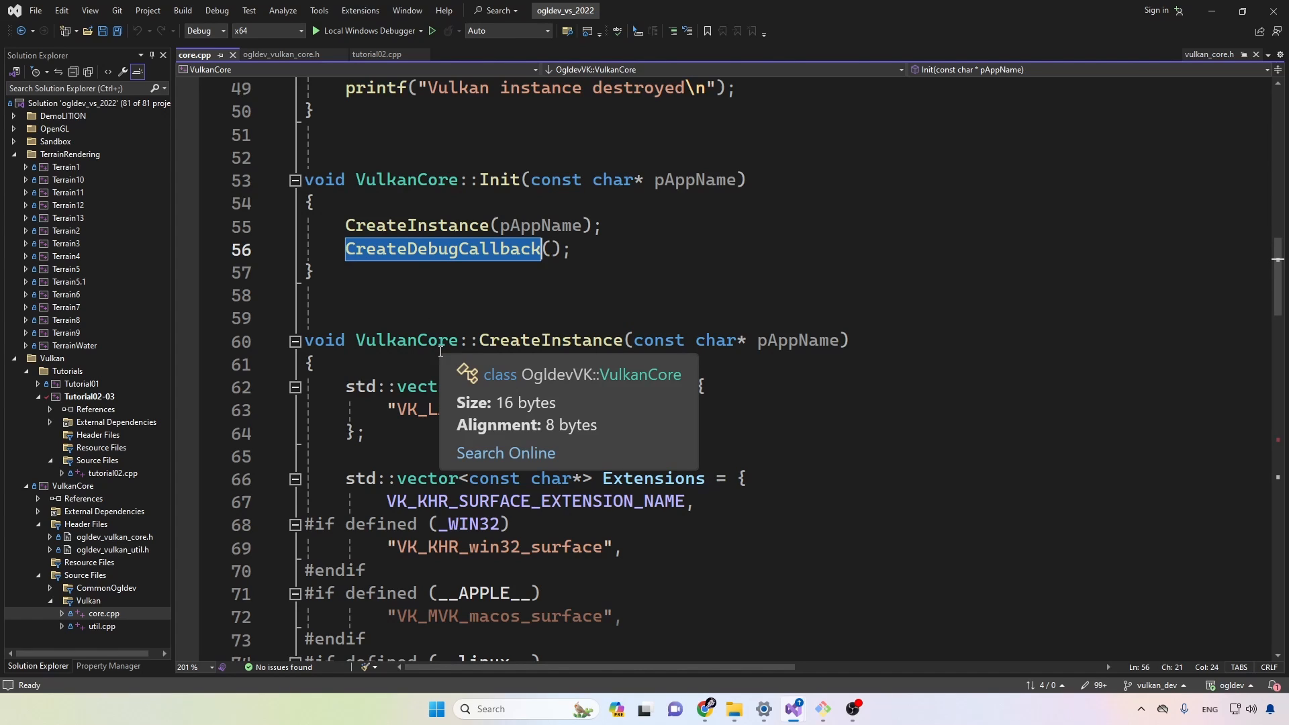
{"action": "scroll", "scroll_direction": "down", "scroll_amount": 3}
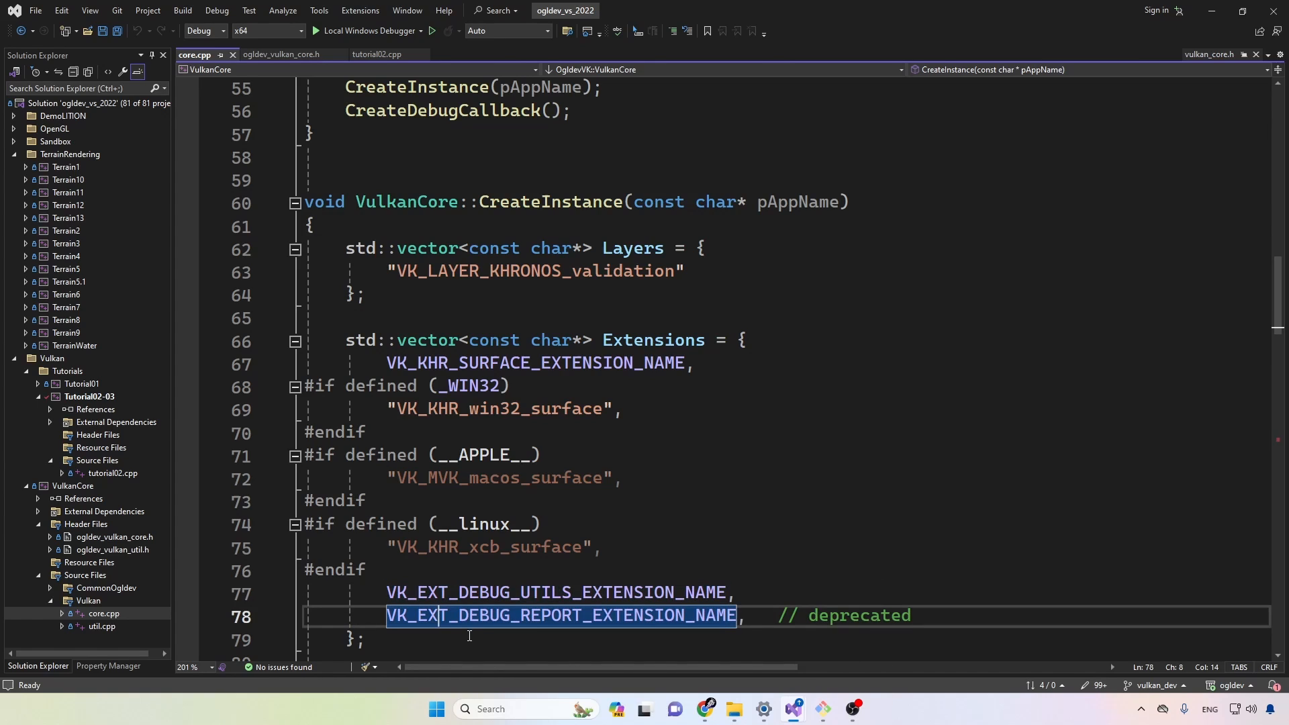
Delete the VK_EXT_DEBUG_REPORT_EXTENSION_NAME line from CreateInstance and start browsing the C: drive.
{"action": "key", "text": "Delete"}
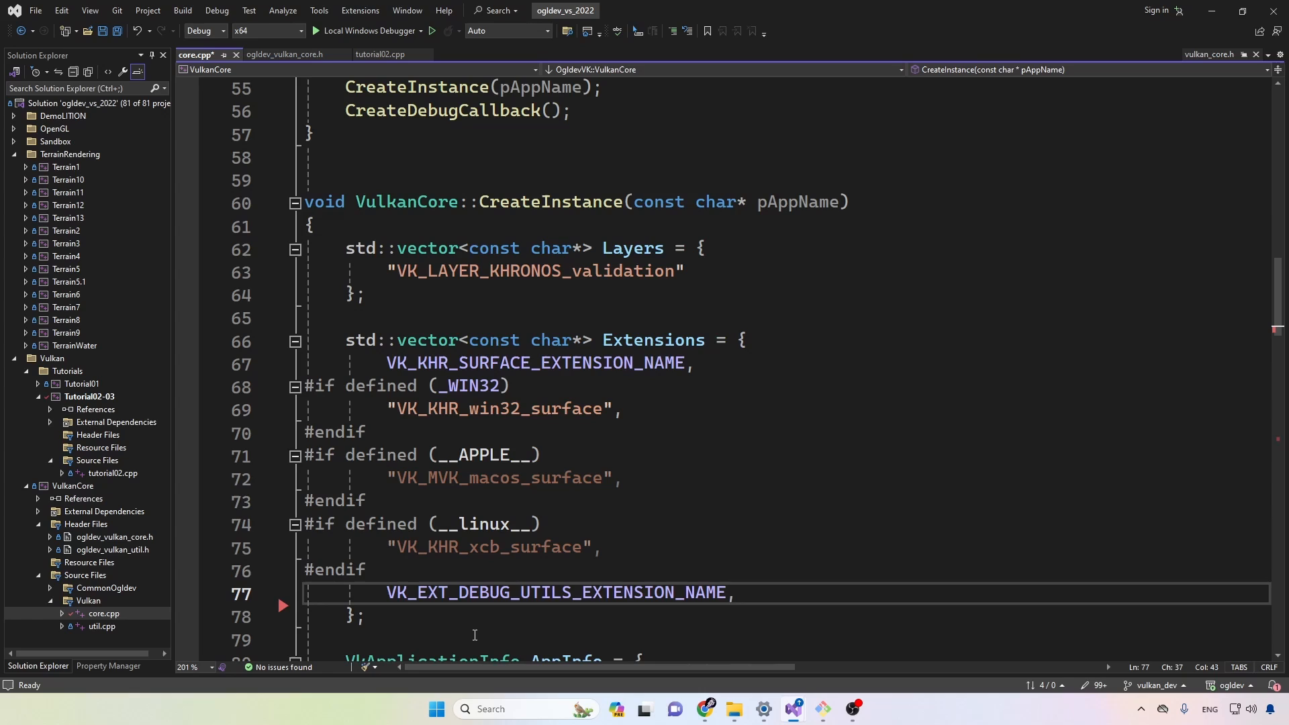
{"action": "left_click", "coordinate": [735, 593]}
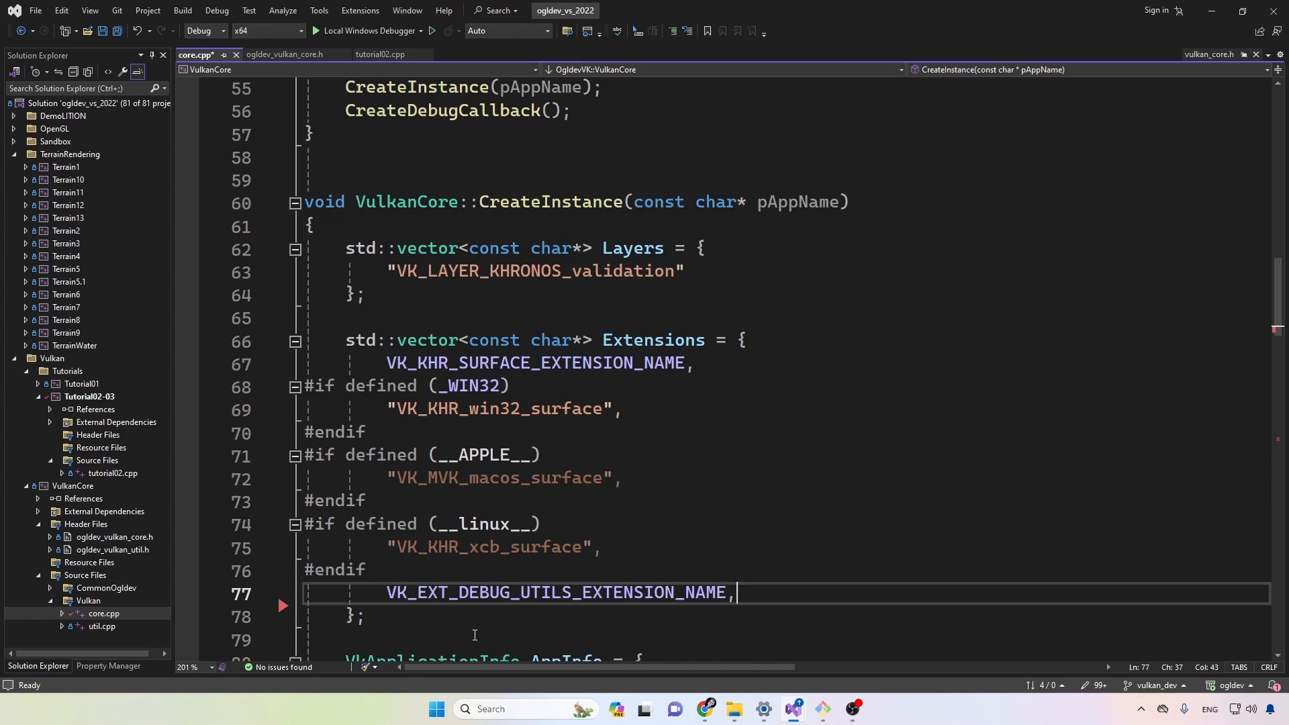
{"action": "double_click", "coordinate": [556, 592]}
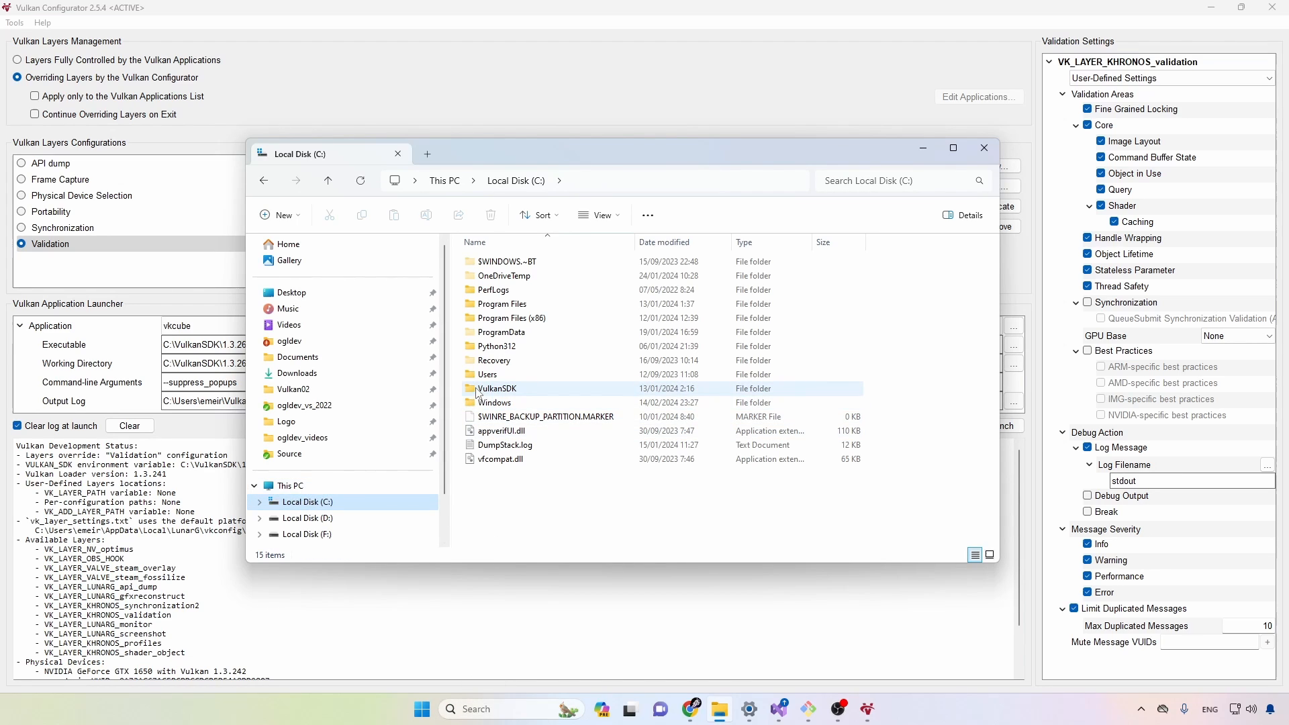
Browse to vkconfig in C:\VulkanSDK\1.3.268.0\Bin, then close the Explorer window.
{"action": "double_click", "coordinate": [497, 387]}
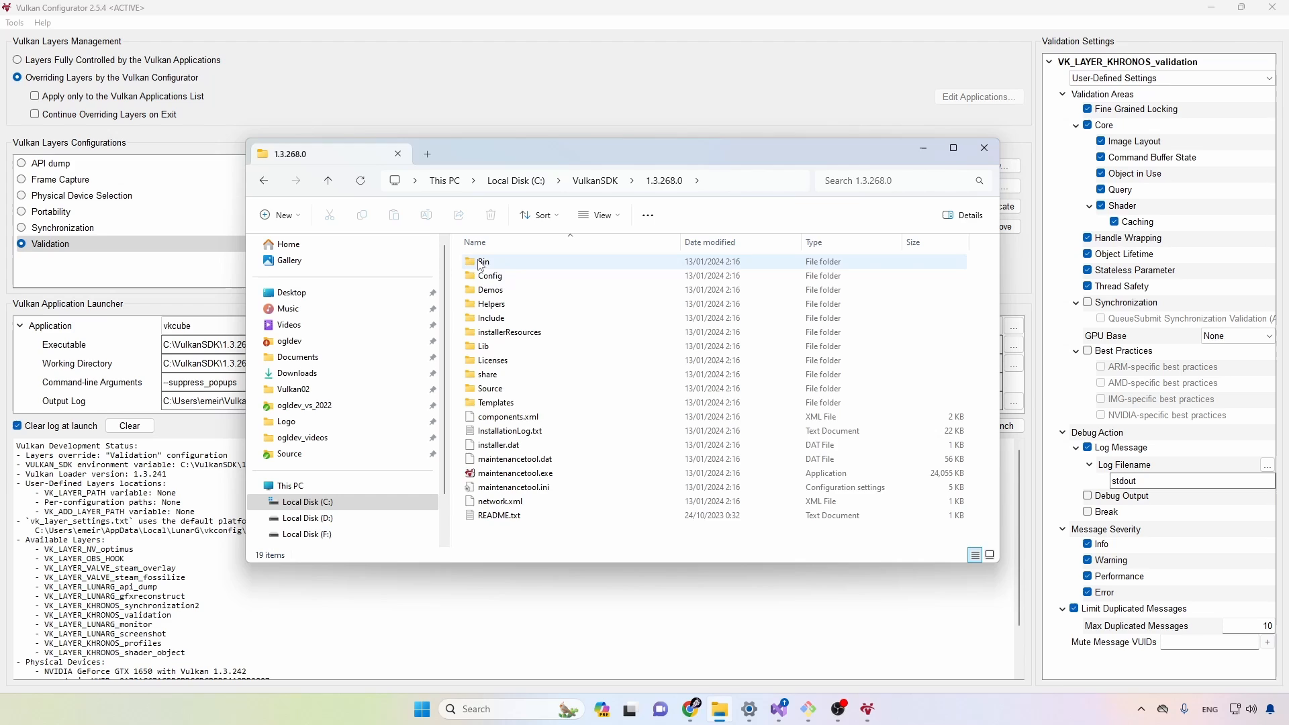
{"action": "double_click", "coordinate": [483, 261]}
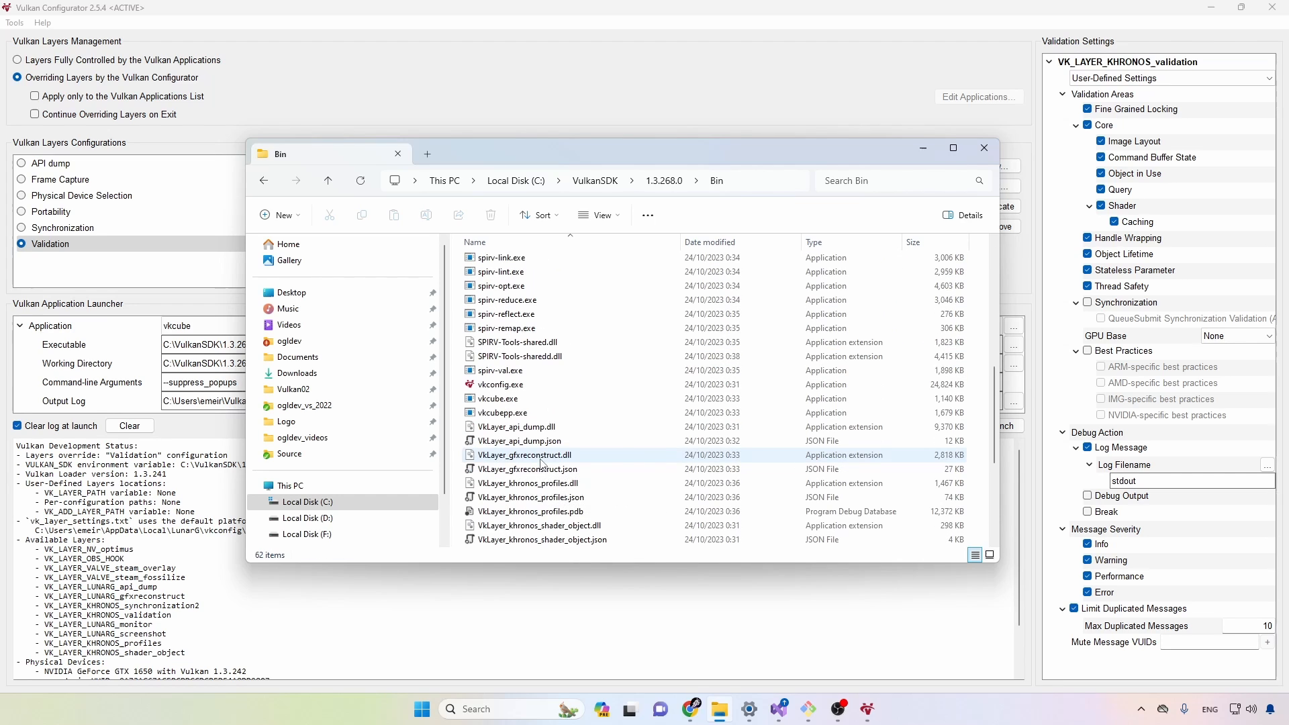
{"action": "left_click", "coordinate": [499, 385]}
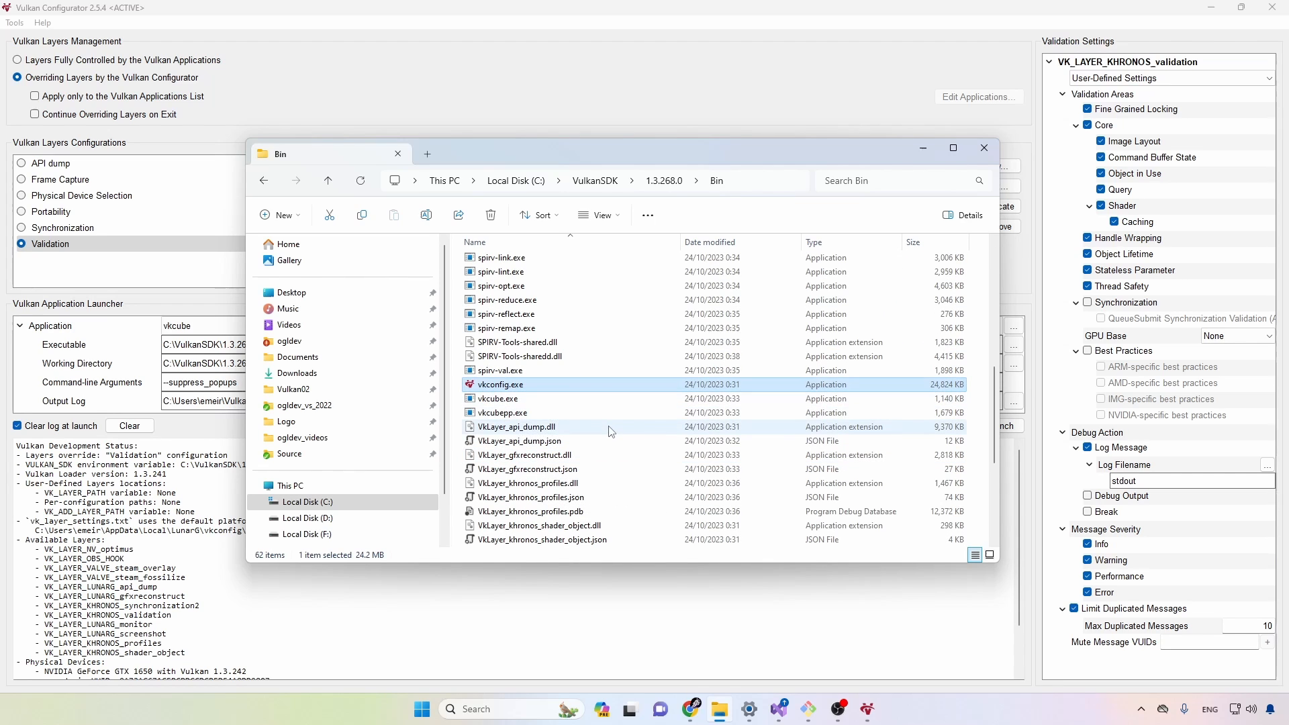
{"action": "left_click", "coordinate": [982, 147]}
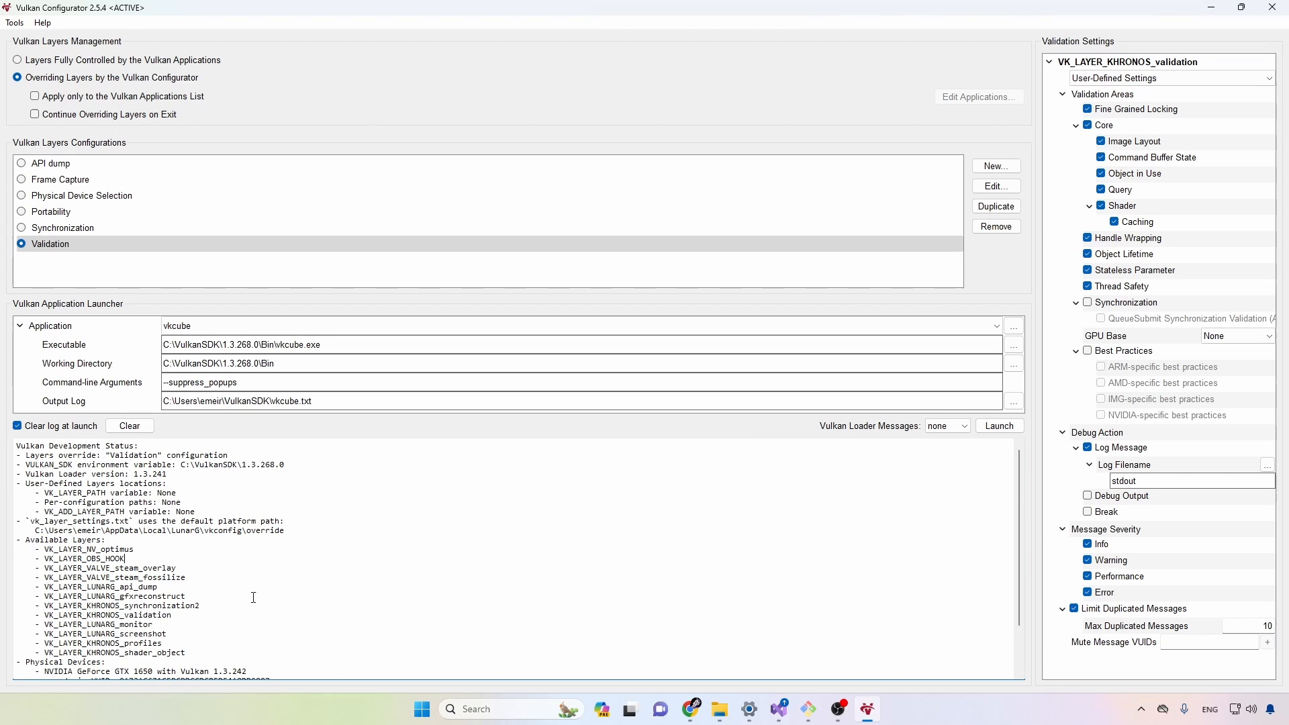
Show Vulkan Info from the Tools menu listing instance extensions including VK_EXT_debug_utils.
{"action": "left_click", "coordinate": [13, 22]}
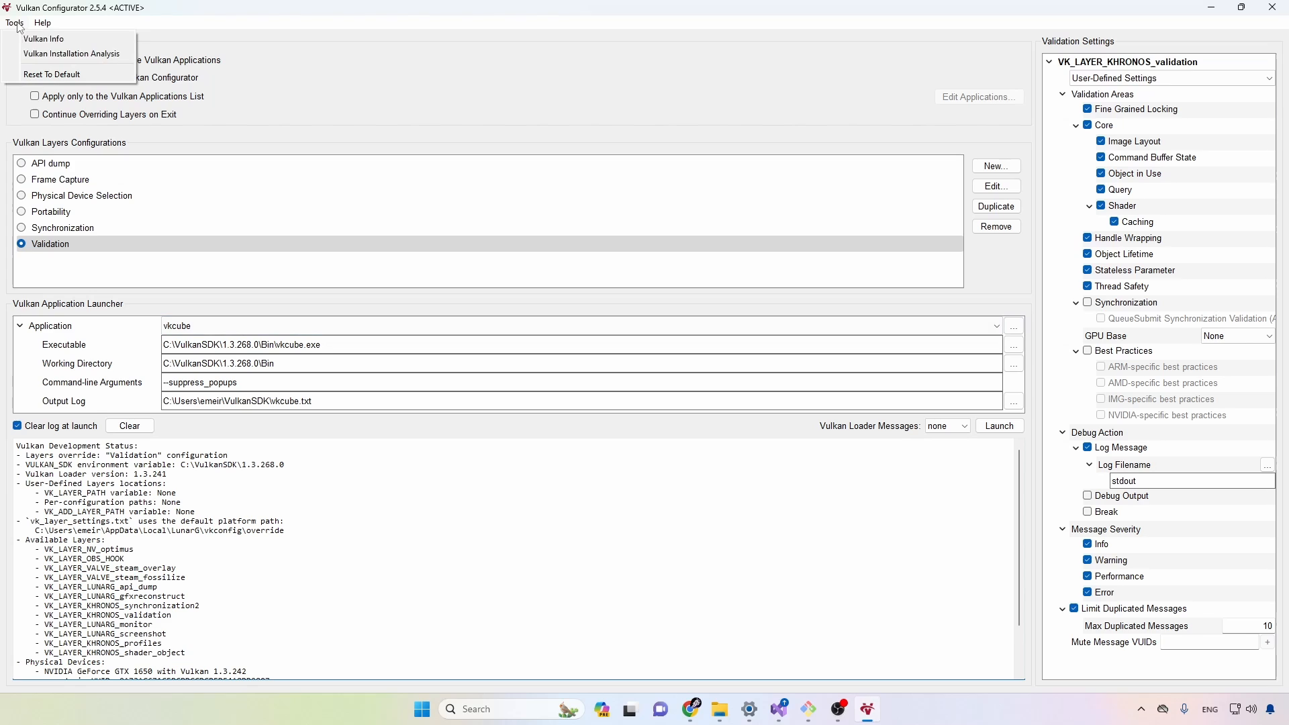
{"action": "left_click", "coordinate": [43, 39]}
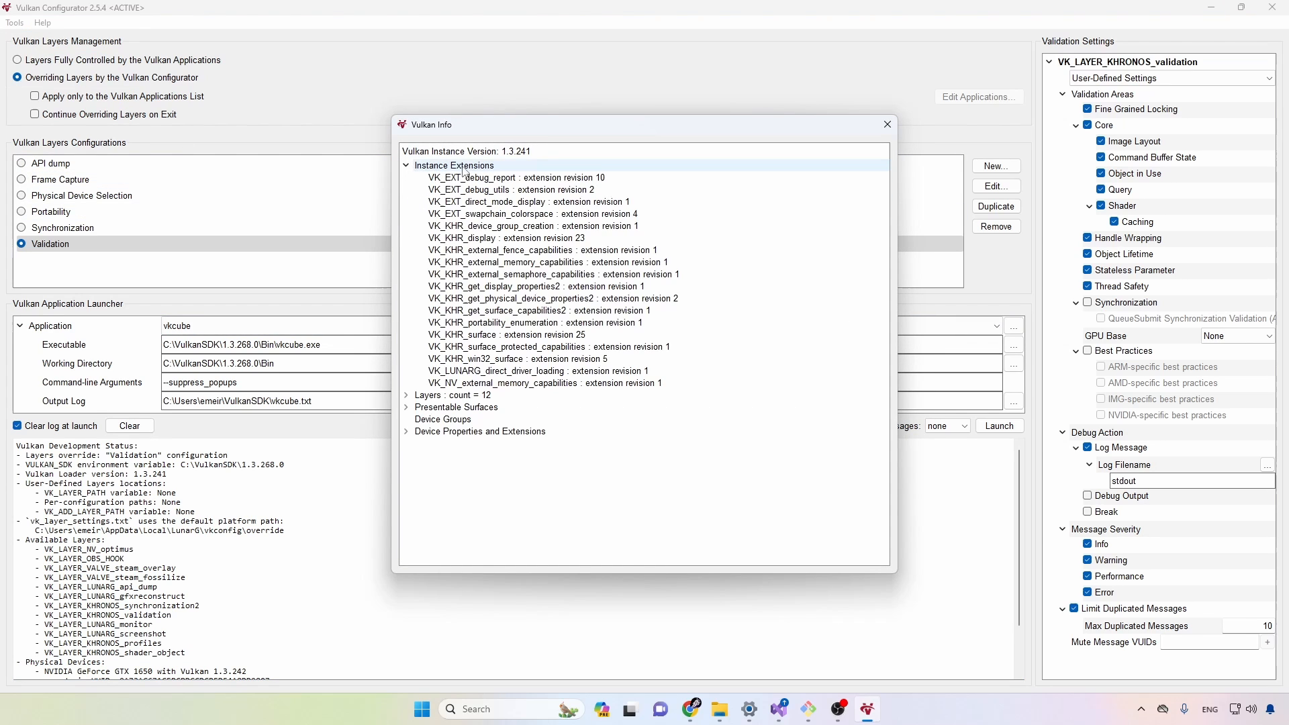
{"action": "left_click", "coordinate": [511, 189]}
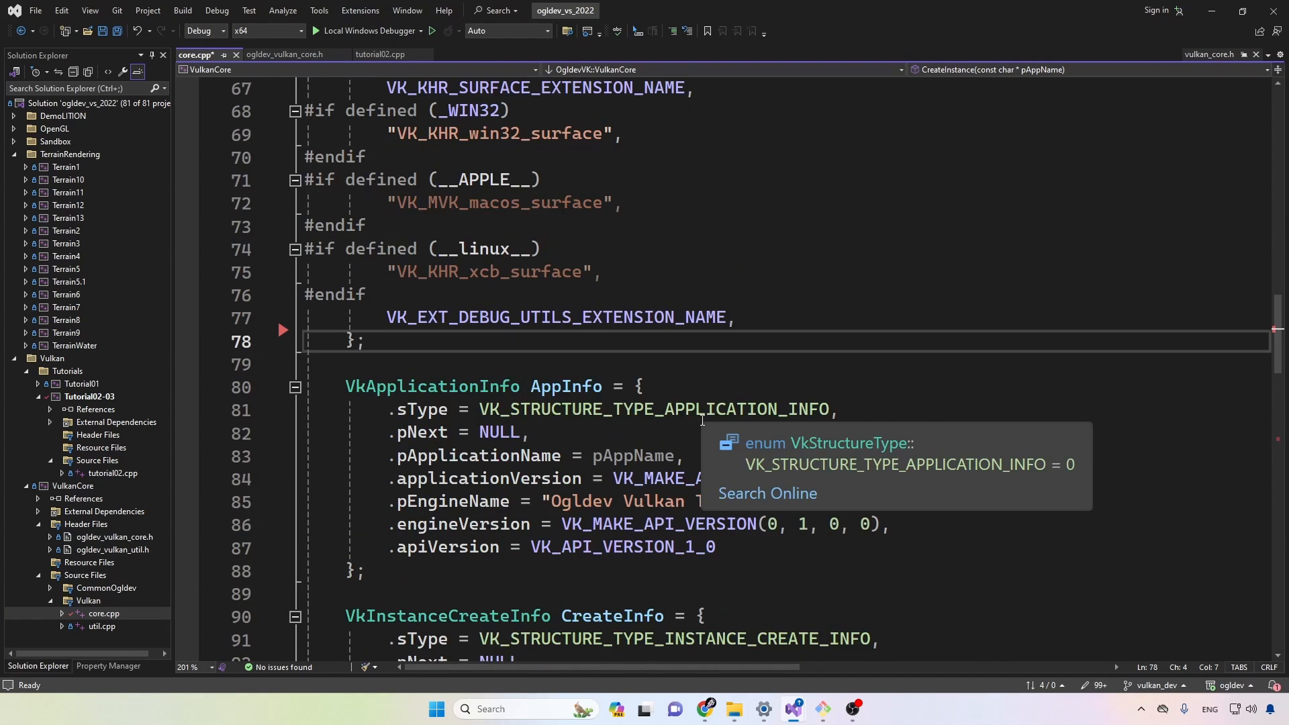
{"action": "scroll", "scroll_direction": "down", "scroll_amount": 3}
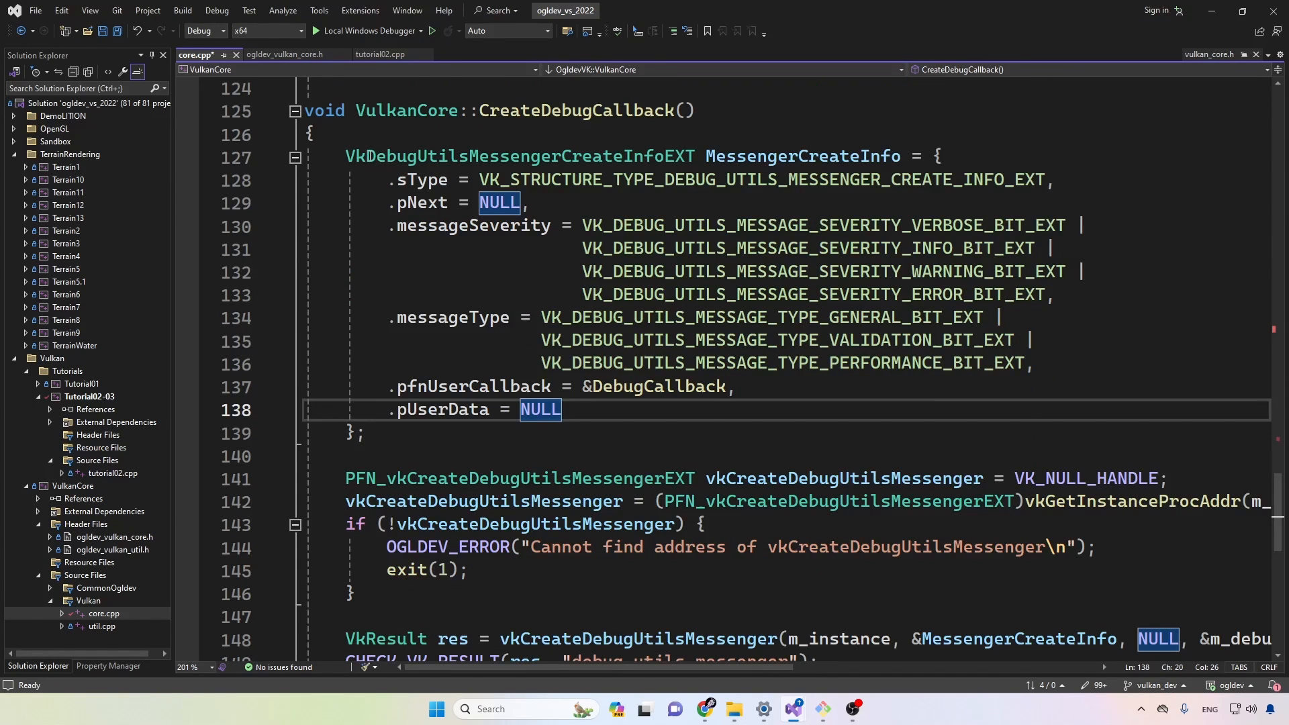
{"action": "double_click", "coordinate": [517, 157]}
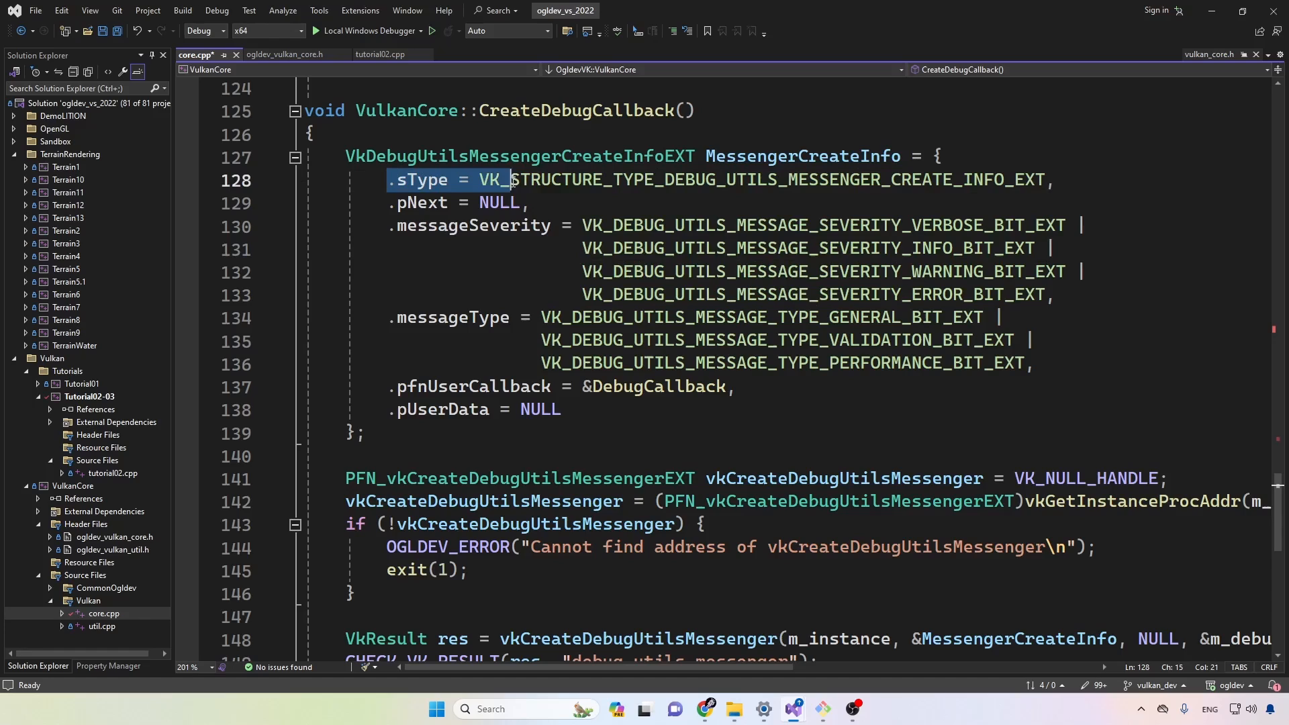
{"action": "left_click", "coordinate": [509, 272]}
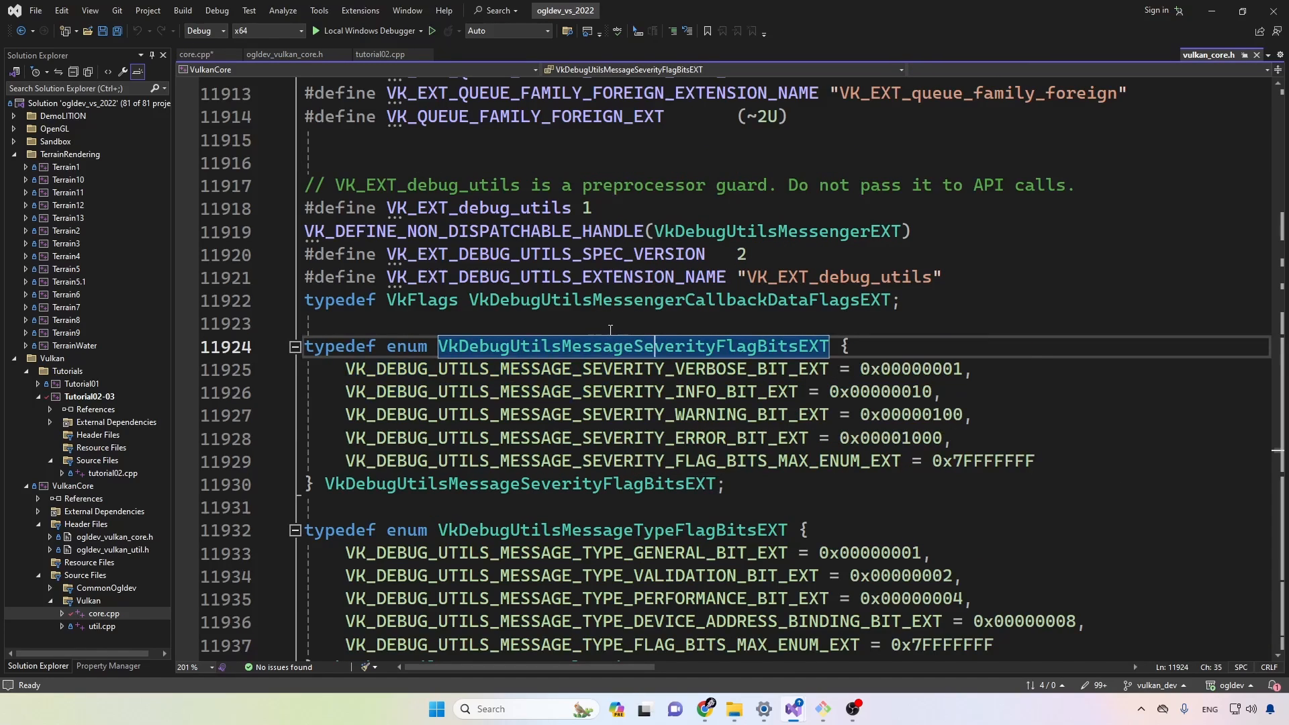
{"action": "double_click", "coordinate": [570, 392]}
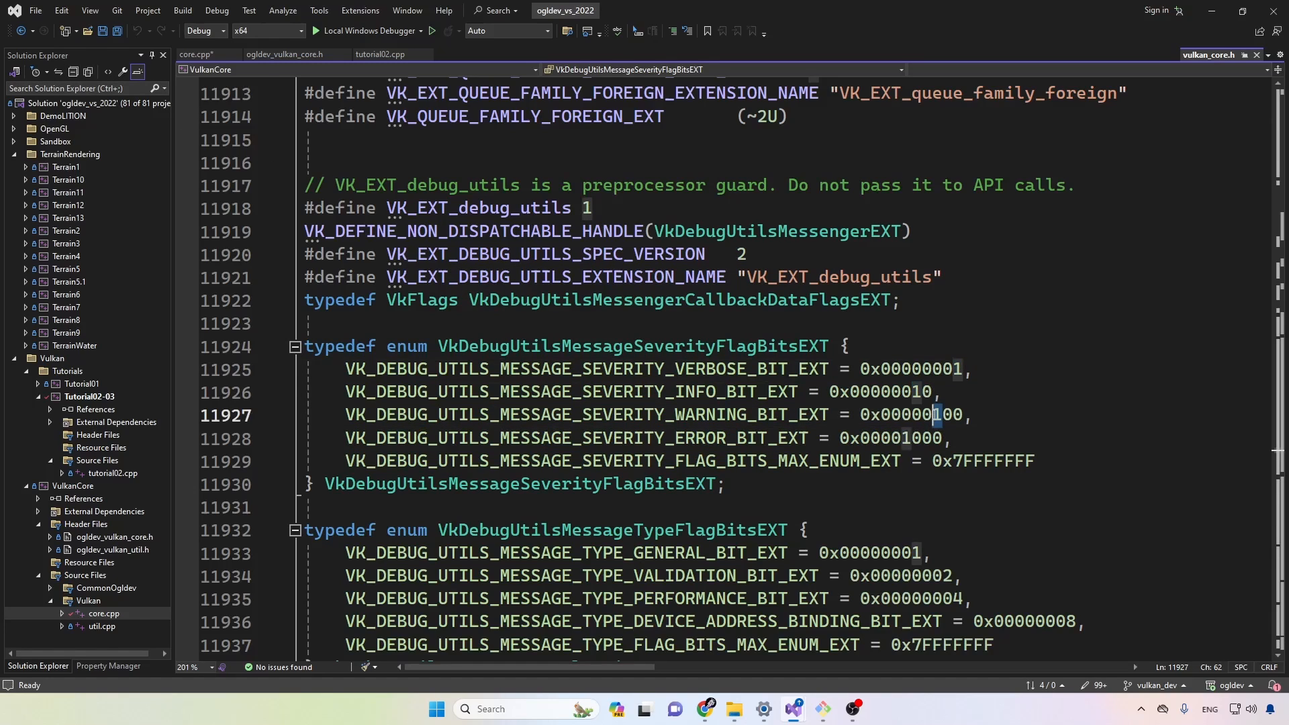
{"action": "left_click", "coordinate": [197, 55]}
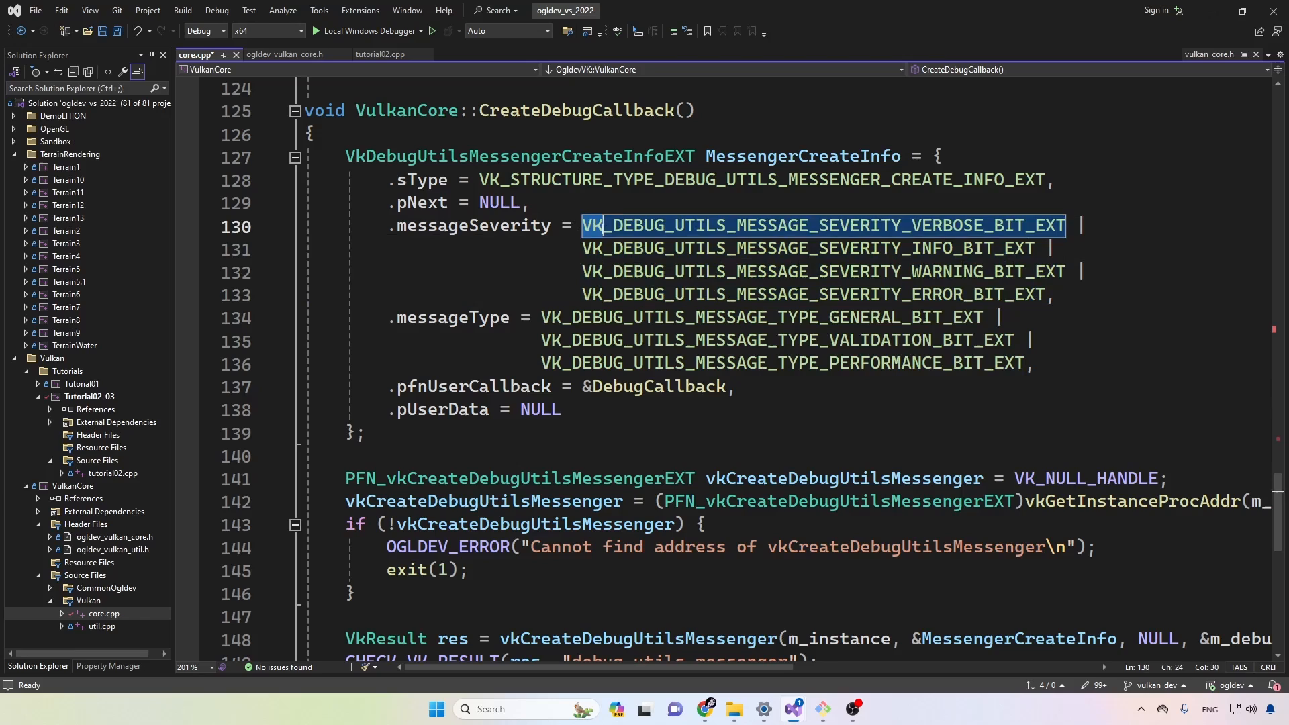
{"action": "left_click_drag", "start_coordinate": [583, 226], "coordinate": [1054, 294]}
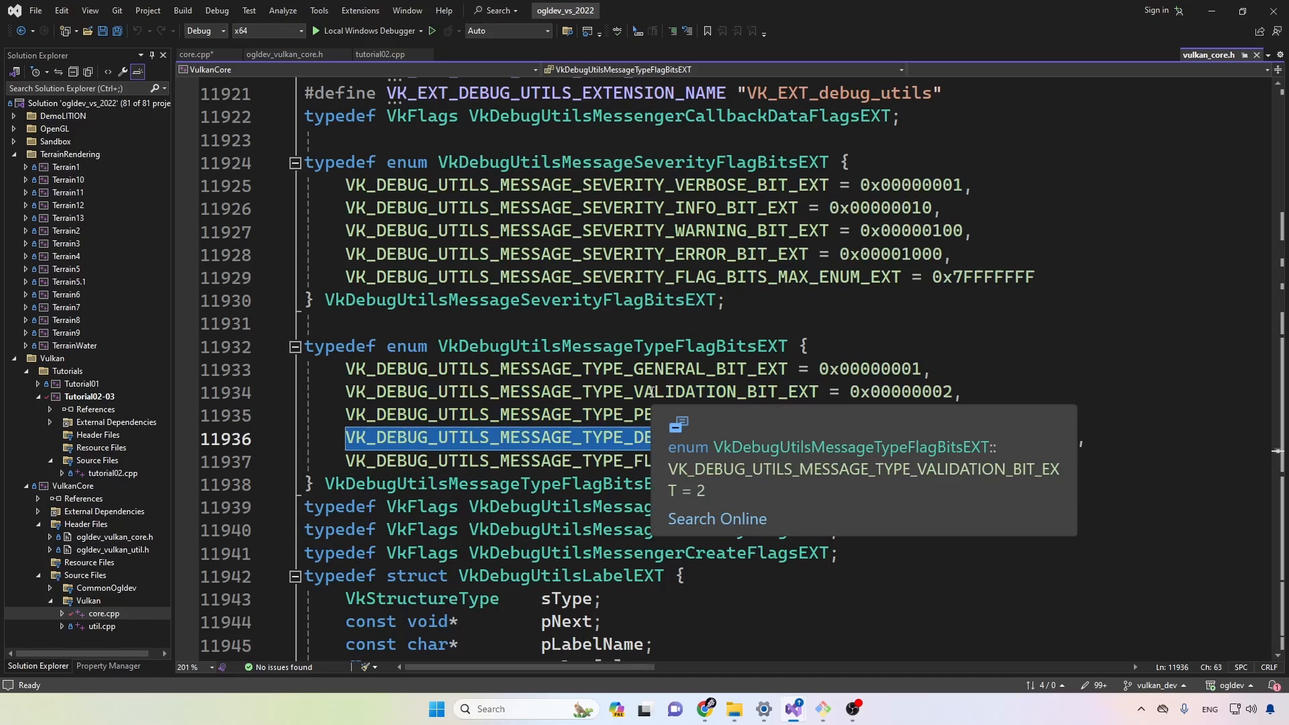
{"action": "left_click", "coordinate": [195, 54]}
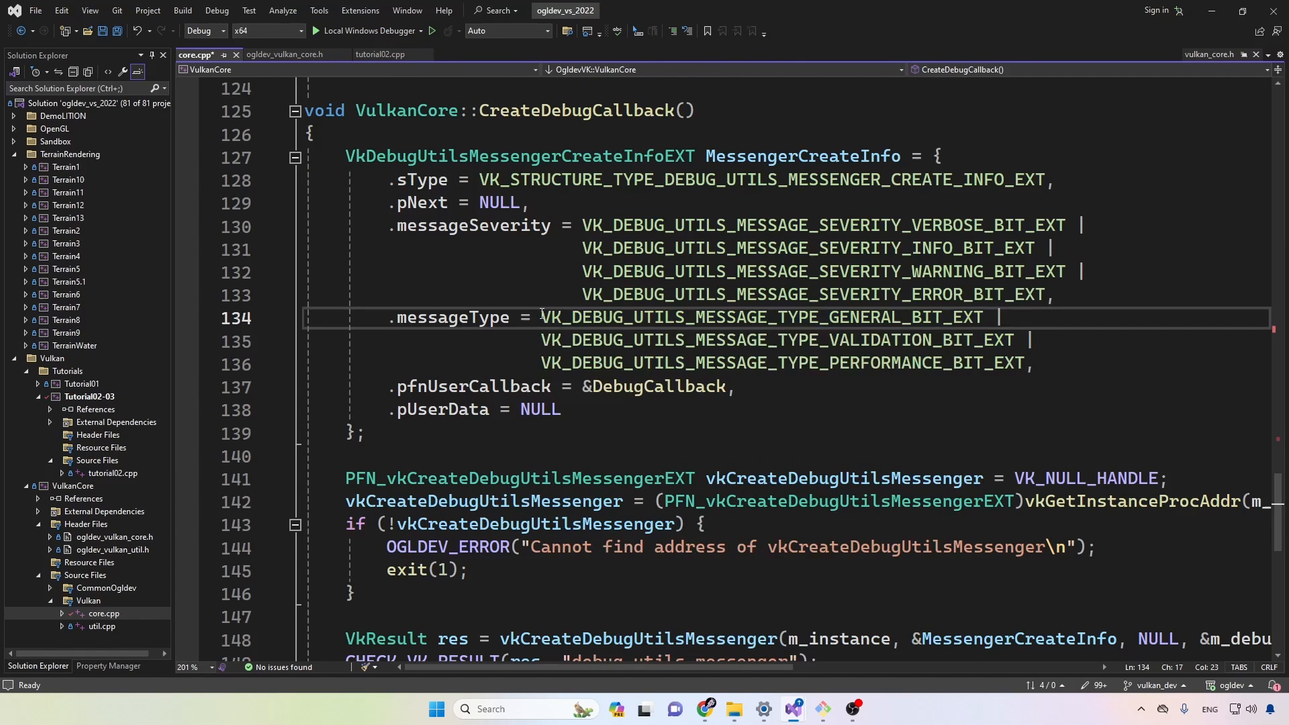
{"action": "double_click", "coordinate": [777, 339]}
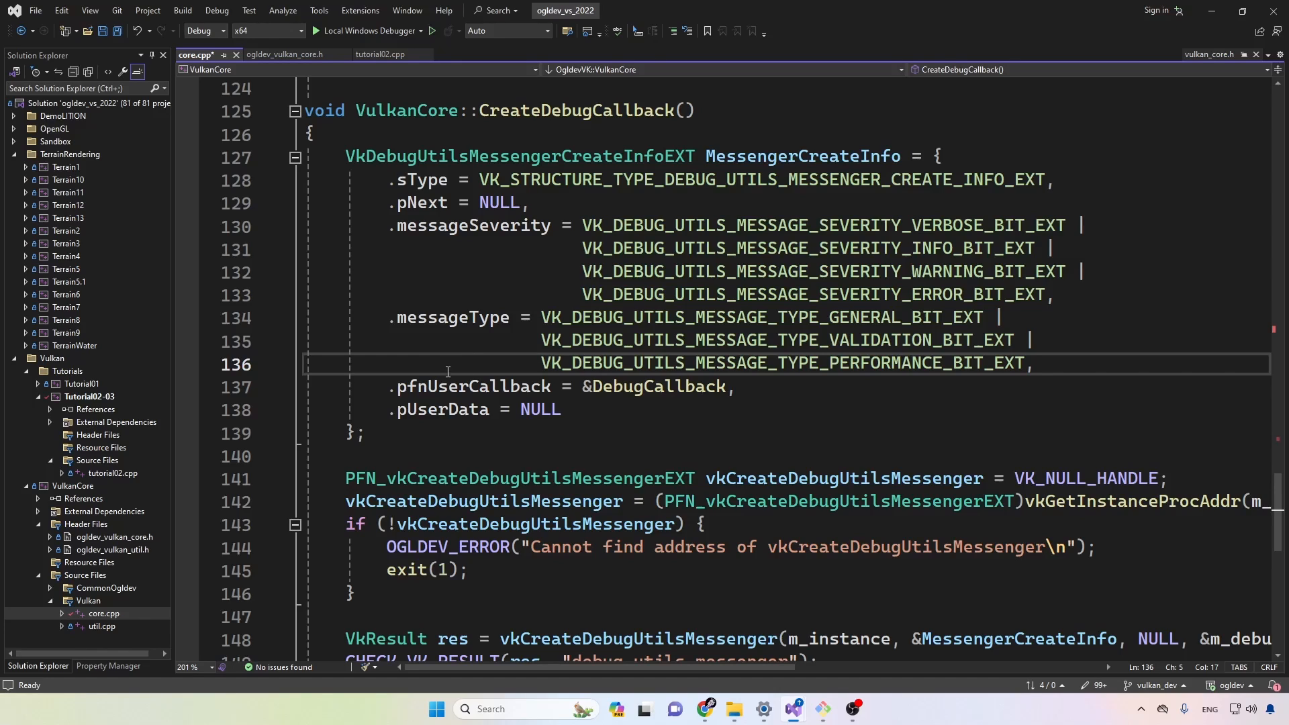
{"action": "double_click", "coordinate": [473, 386]}
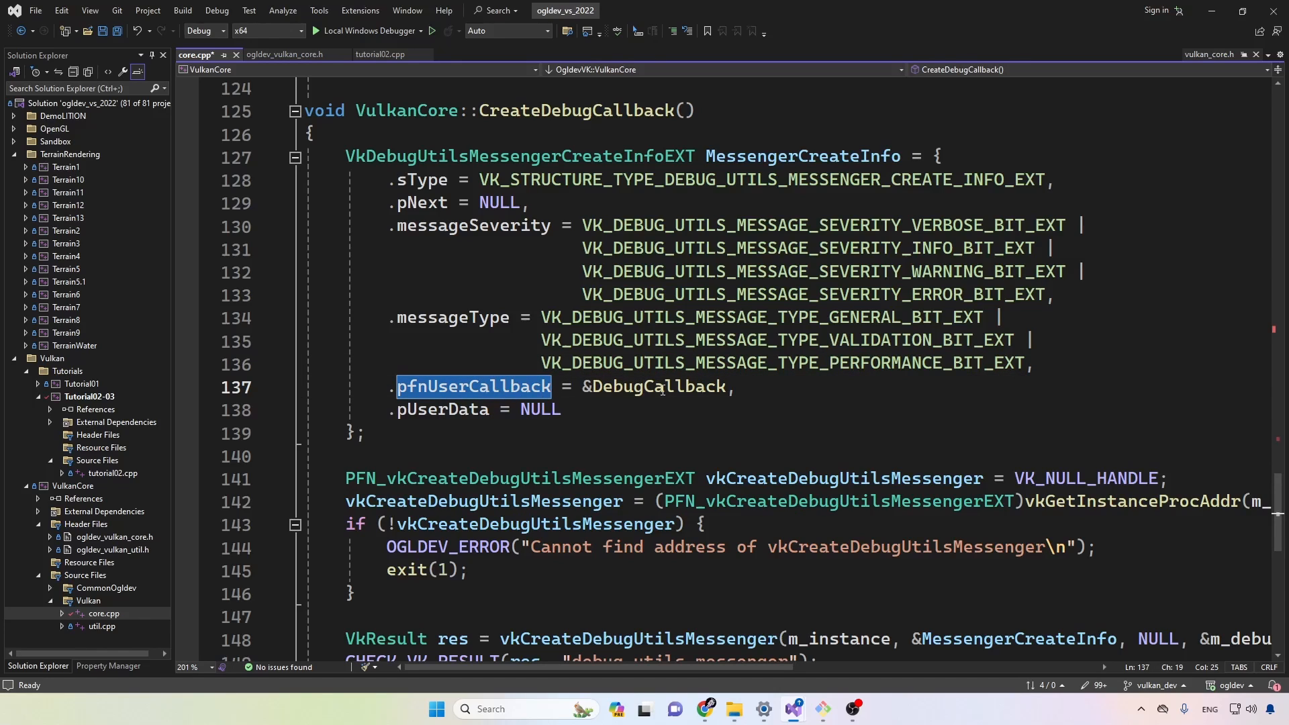
{"action": "left_click", "coordinate": [649, 386]}
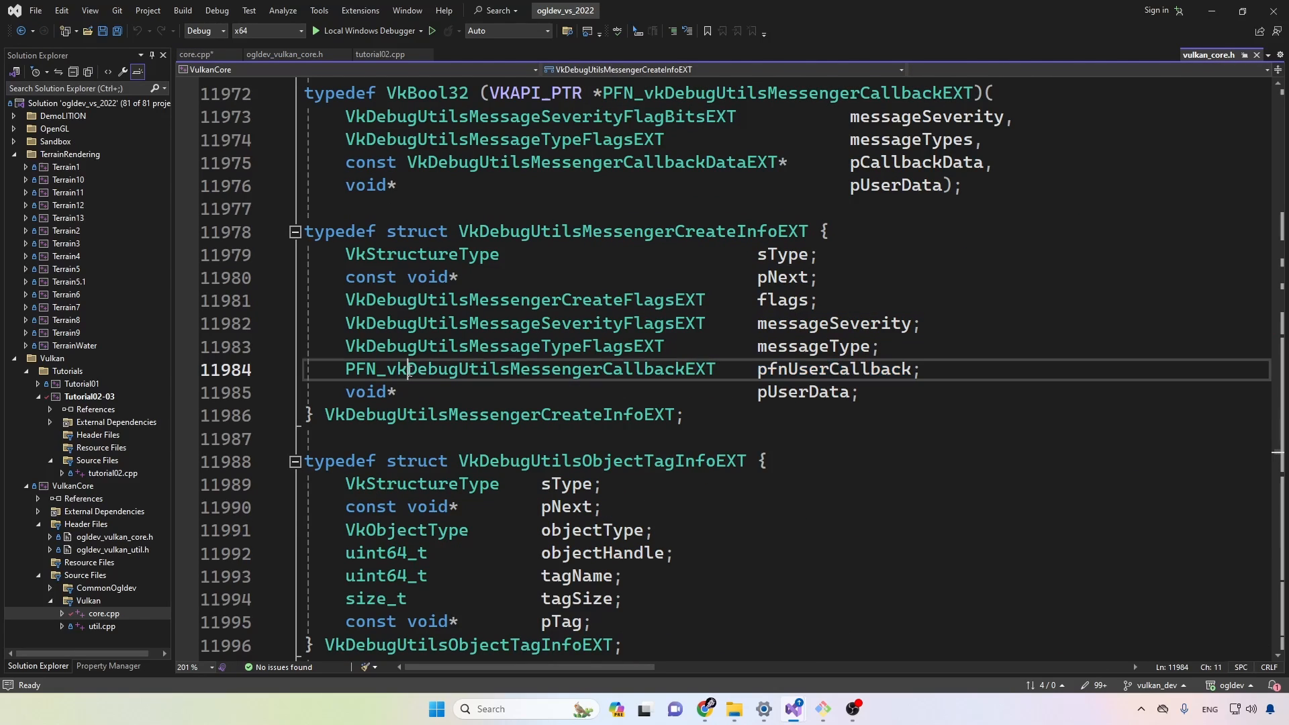
{"action": "double_click", "coordinate": [530, 369]}
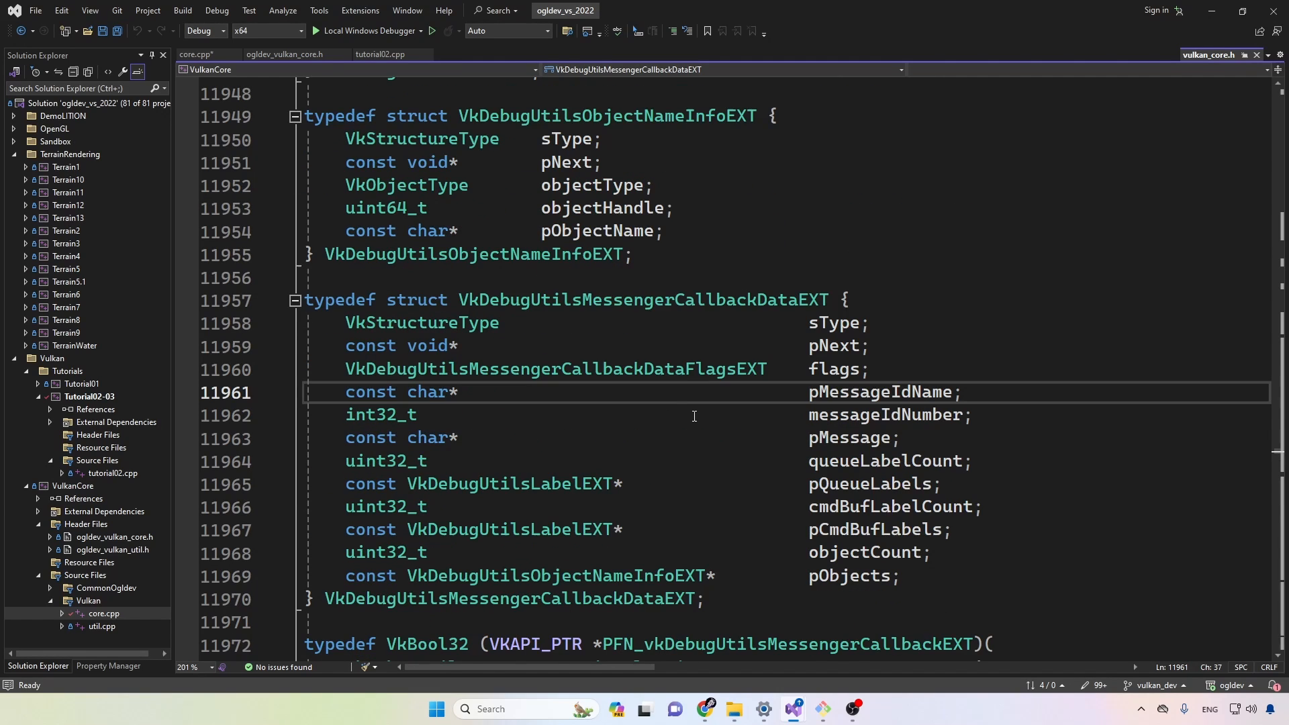
{"action": "mouse_move", "coordinate": [797, 426]}
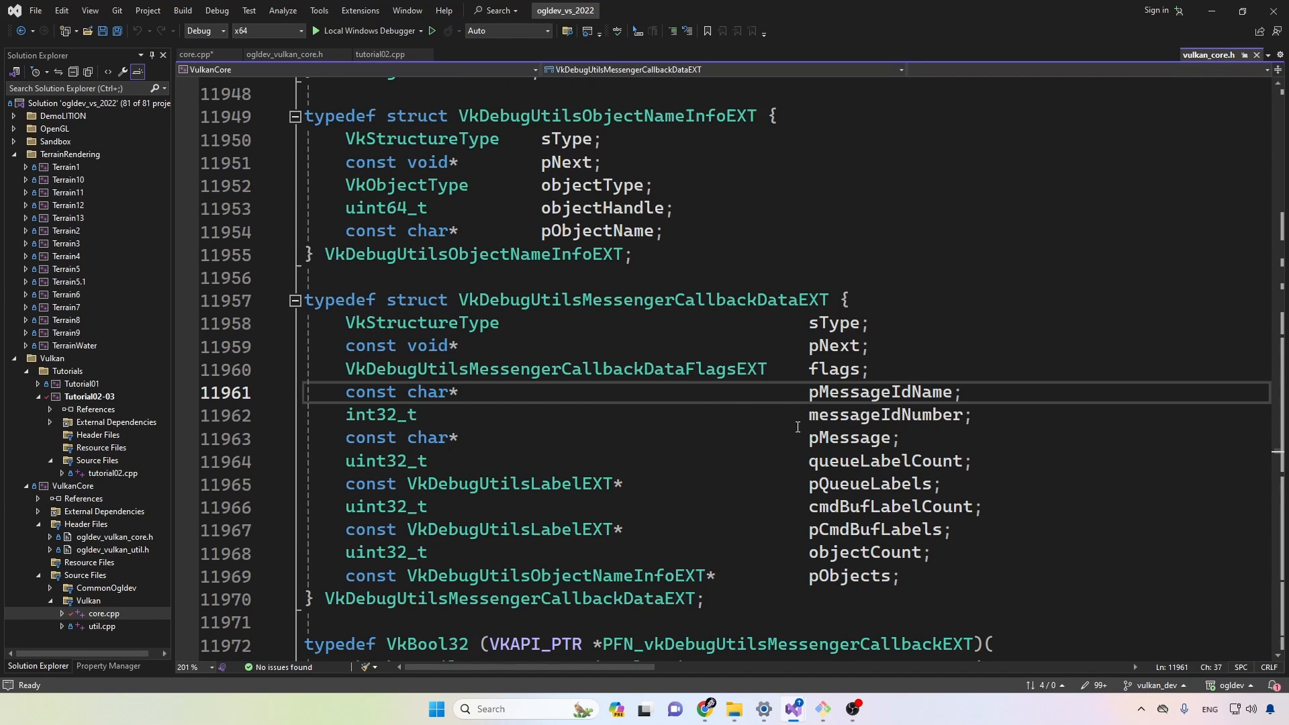
{"action": "double_click", "coordinate": [849, 575]}
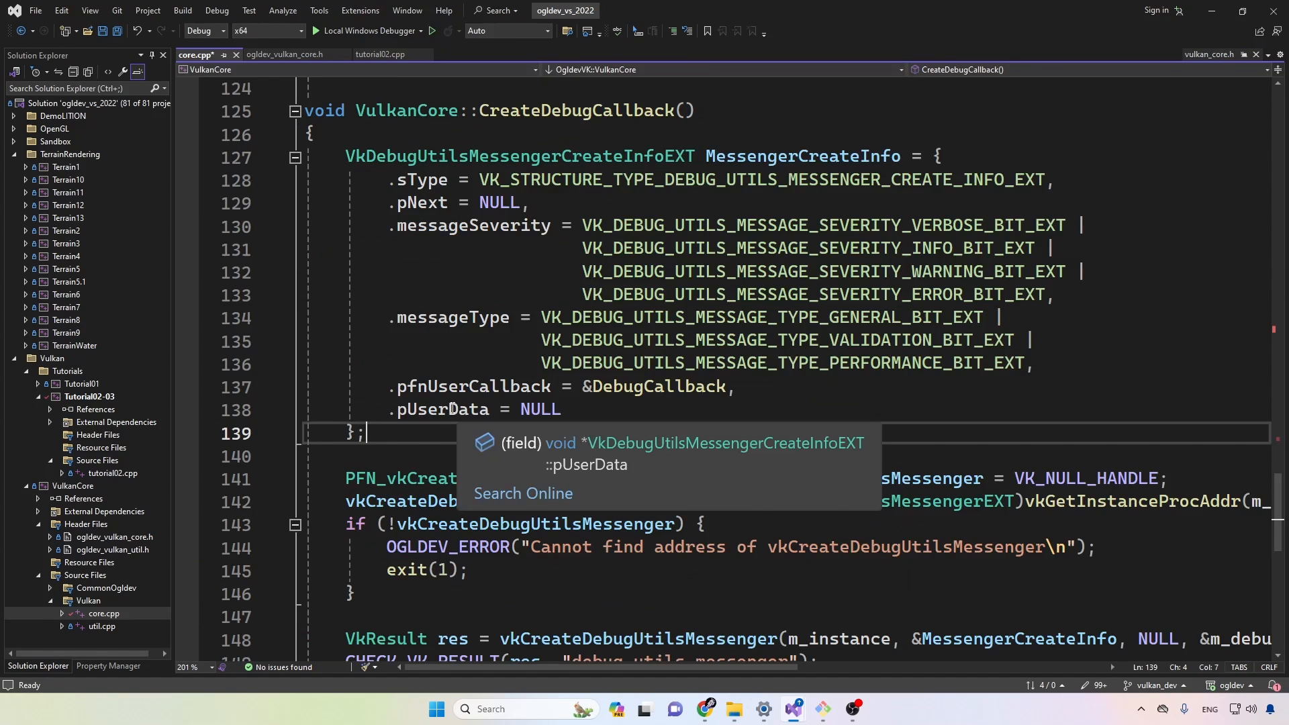
{"action": "double_click", "coordinate": [443, 410]}
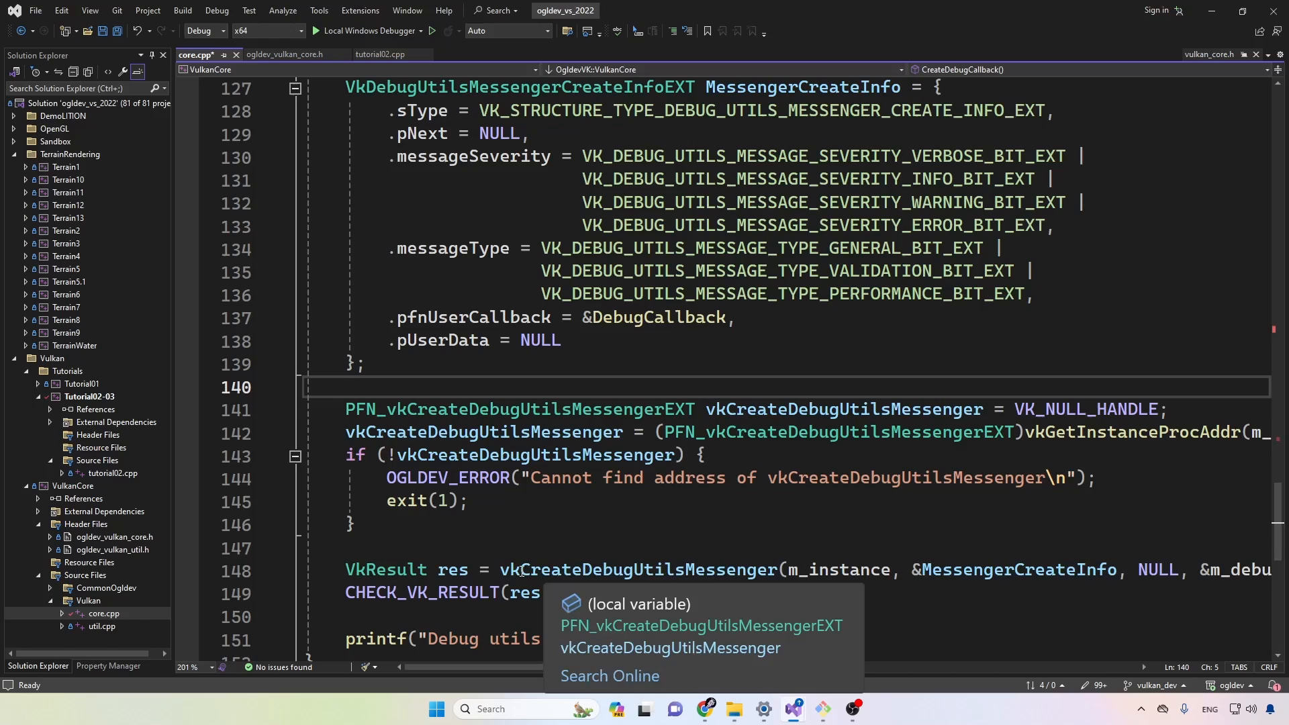
{"action": "double_click", "coordinate": [645, 570]}
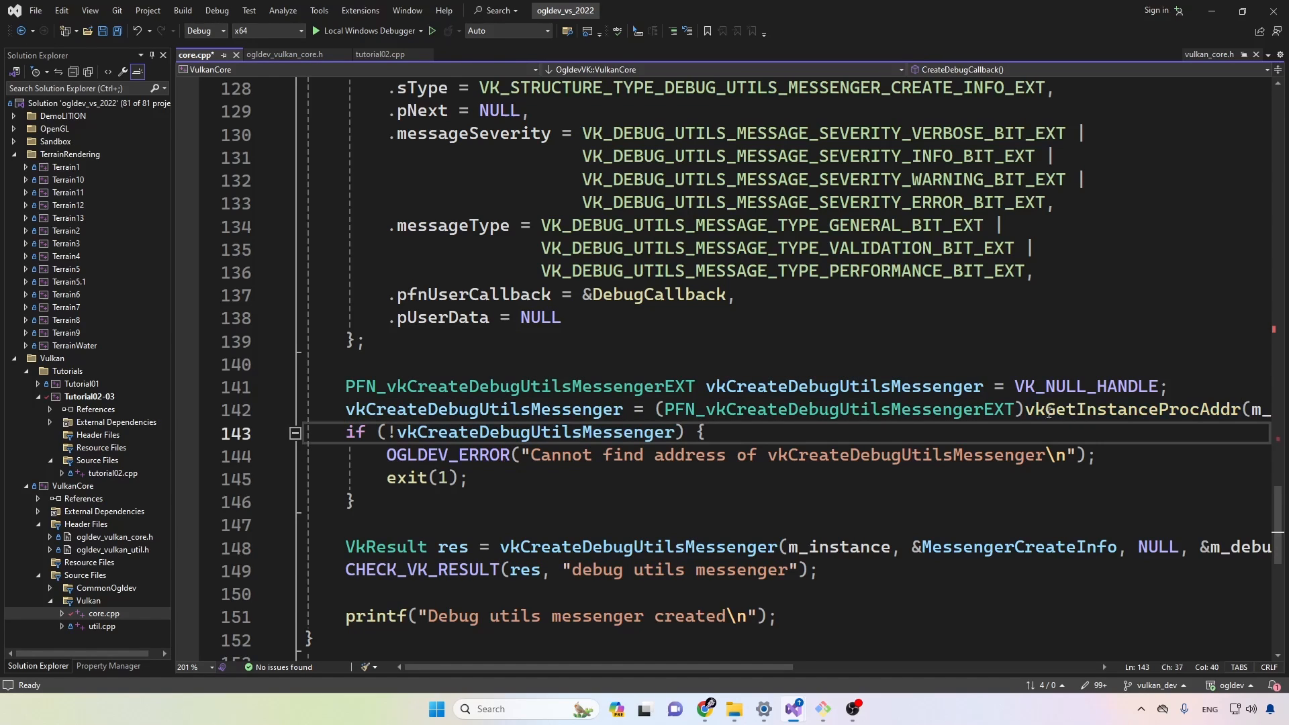
{"action": "double_click", "coordinate": [1109, 409]}
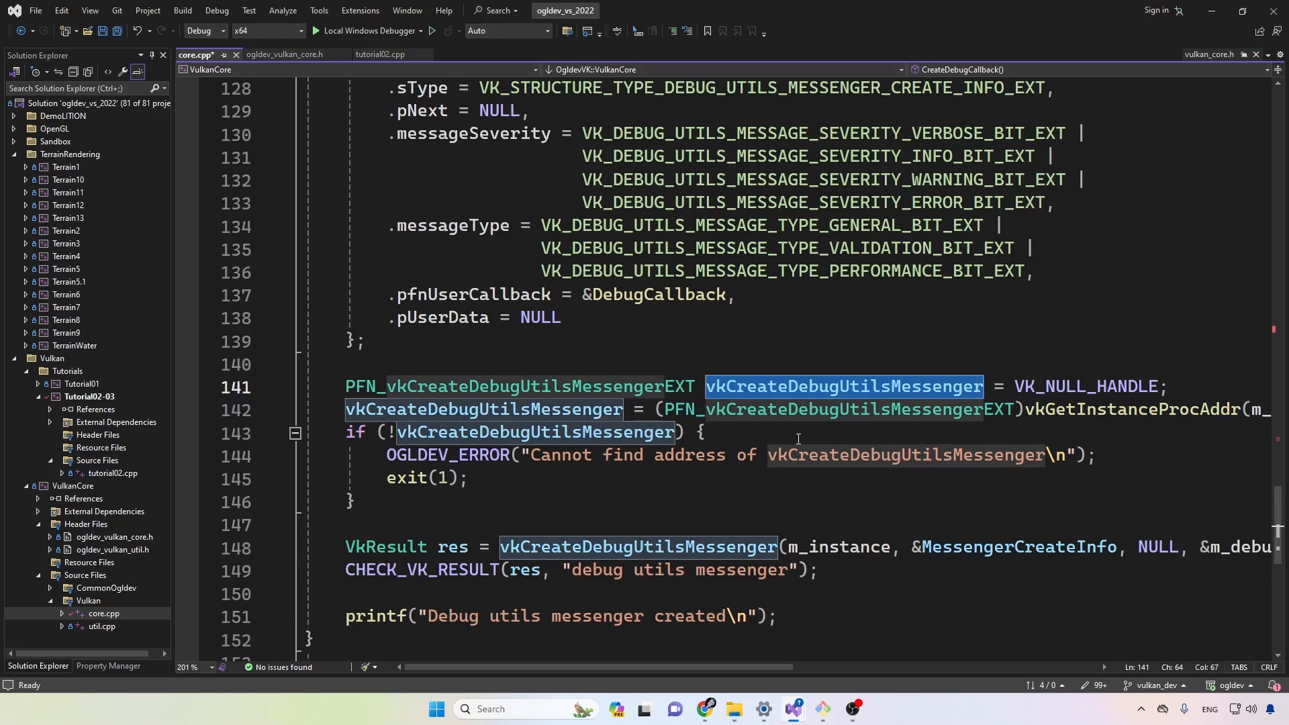
{"action": "left_click", "coordinate": [776, 386]}
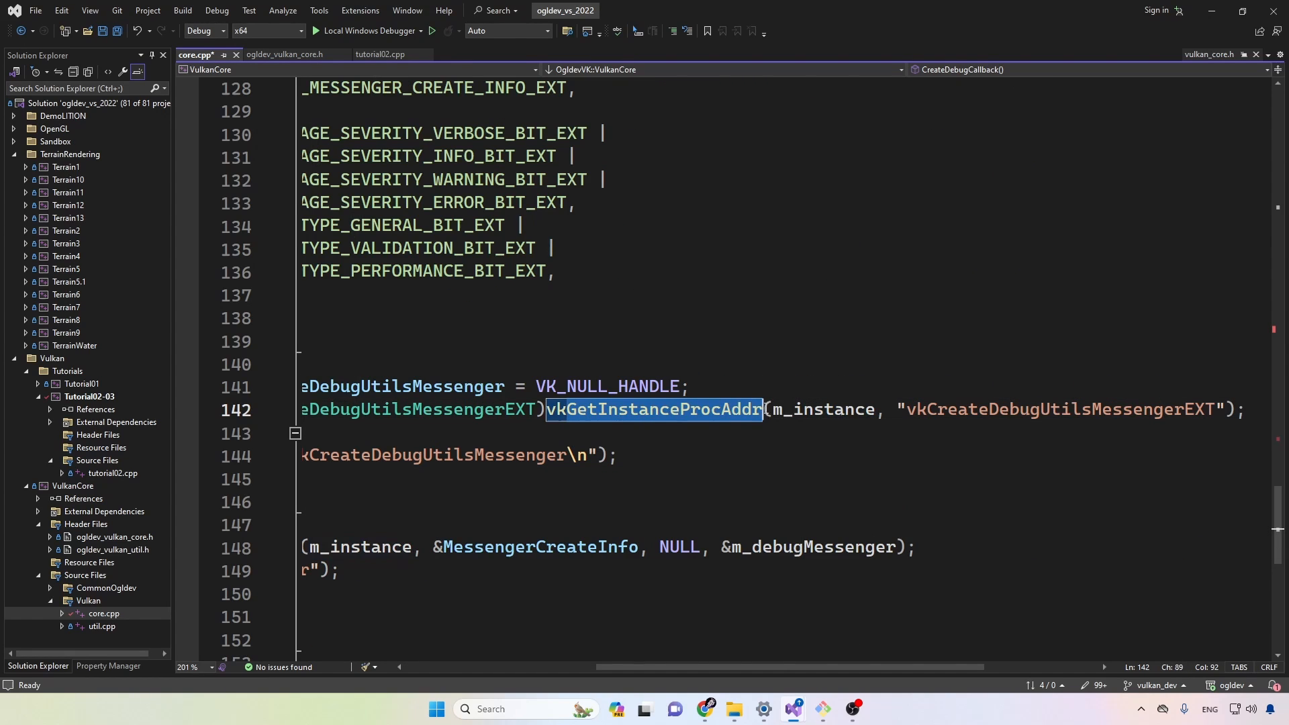
{"action": "double_click", "coordinate": [821, 409]}
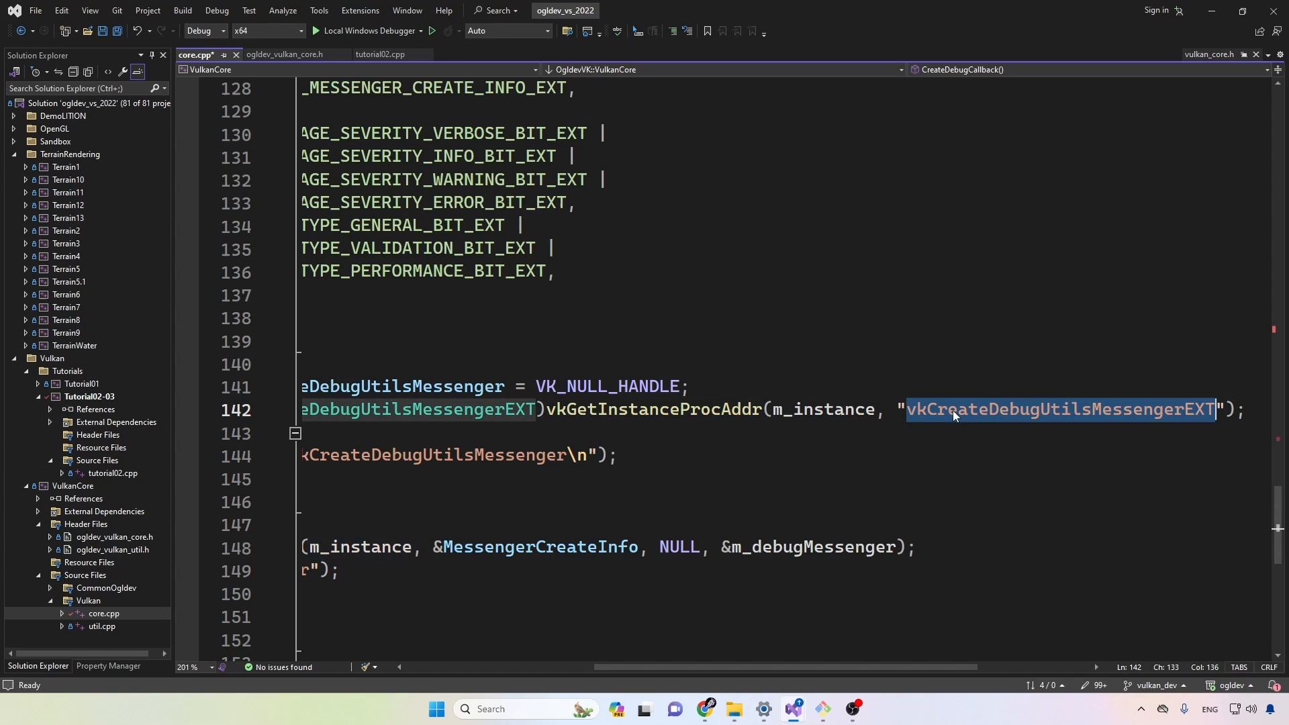
{"action": "mouse_move", "coordinate": [977, 410]}
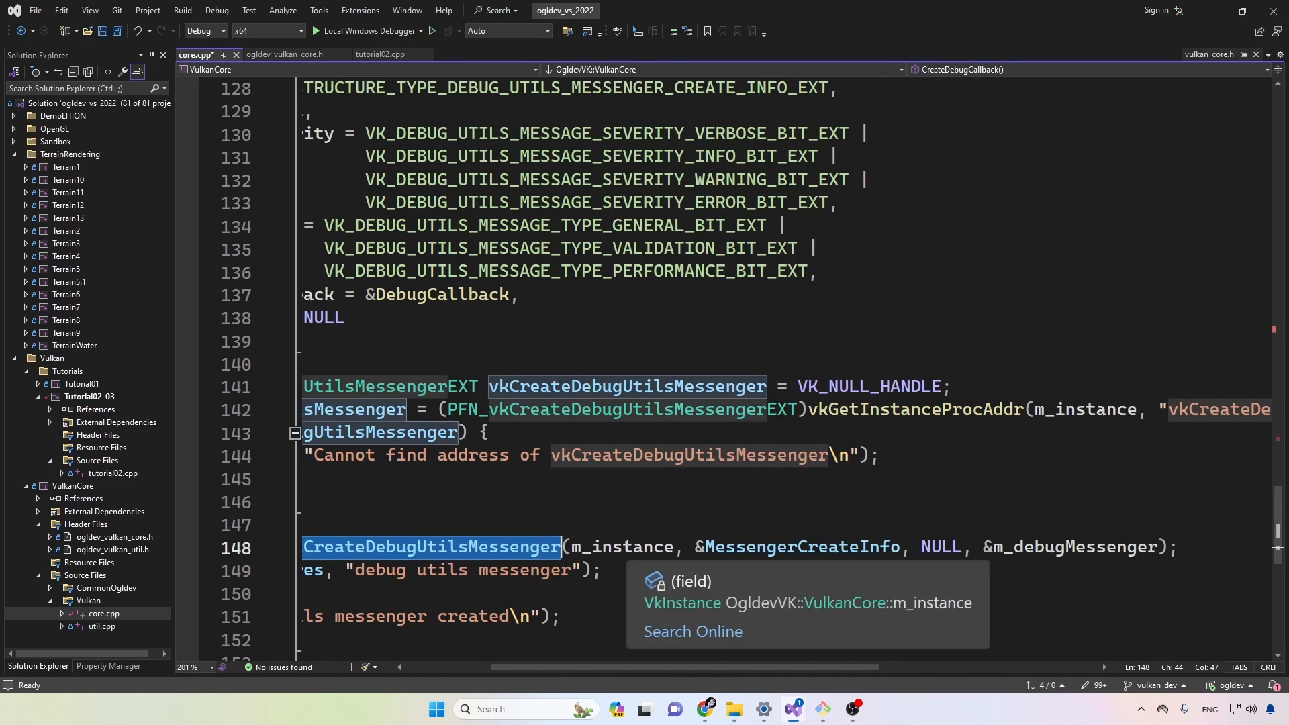
{"action": "double_click", "coordinate": [801, 546]}
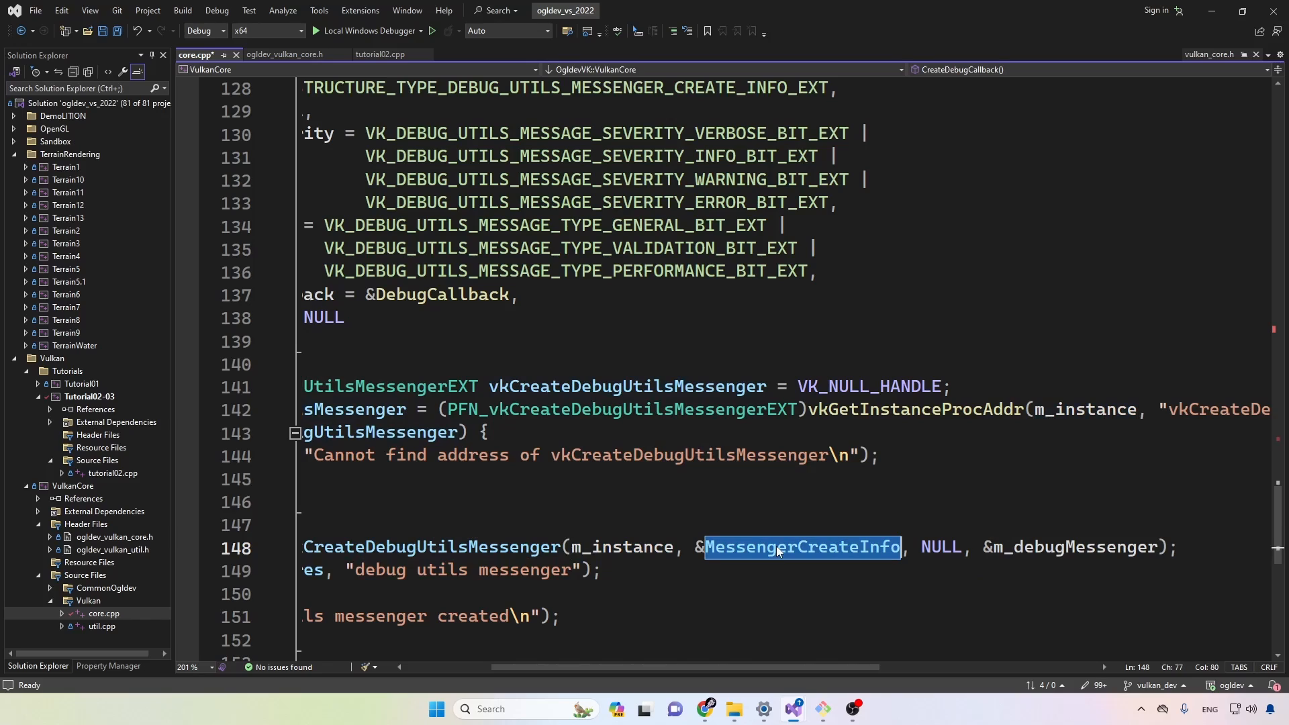
{"action": "double_click", "coordinate": [941, 546]}
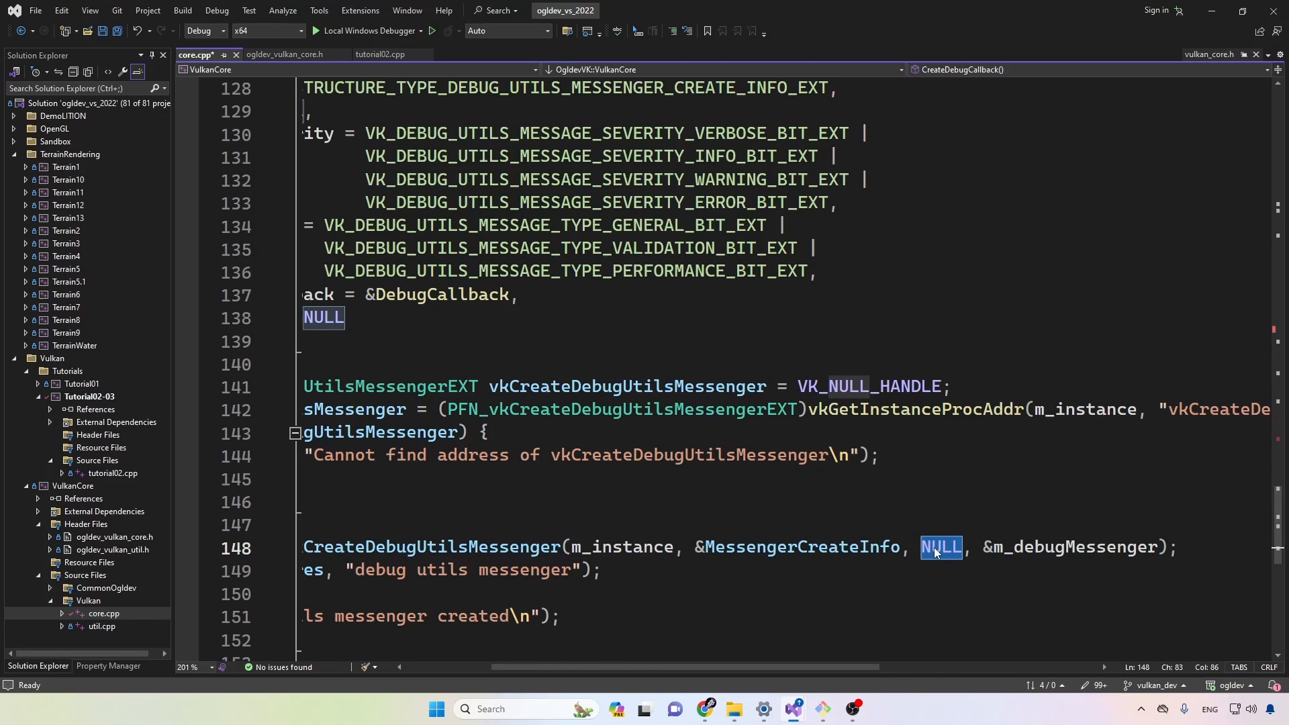
{"action": "double_click", "coordinate": [1072, 547]}
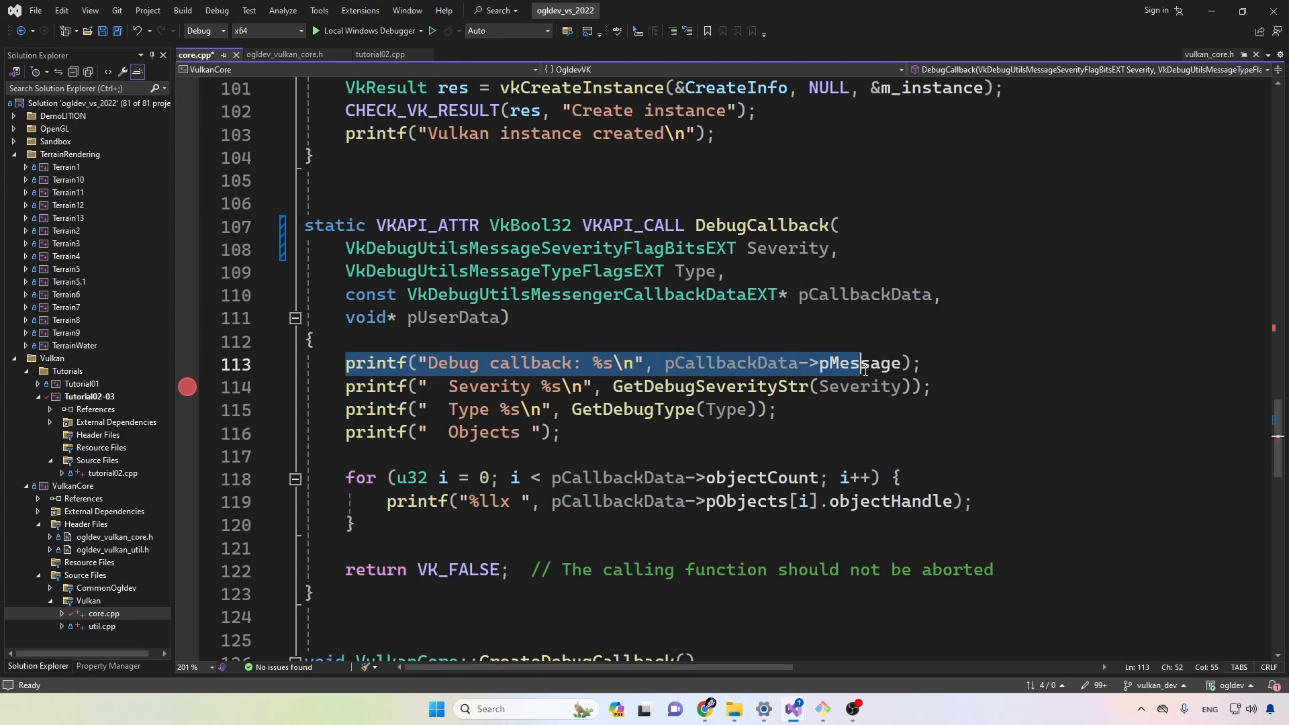
{"action": "double_click", "coordinate": [859, 362]}
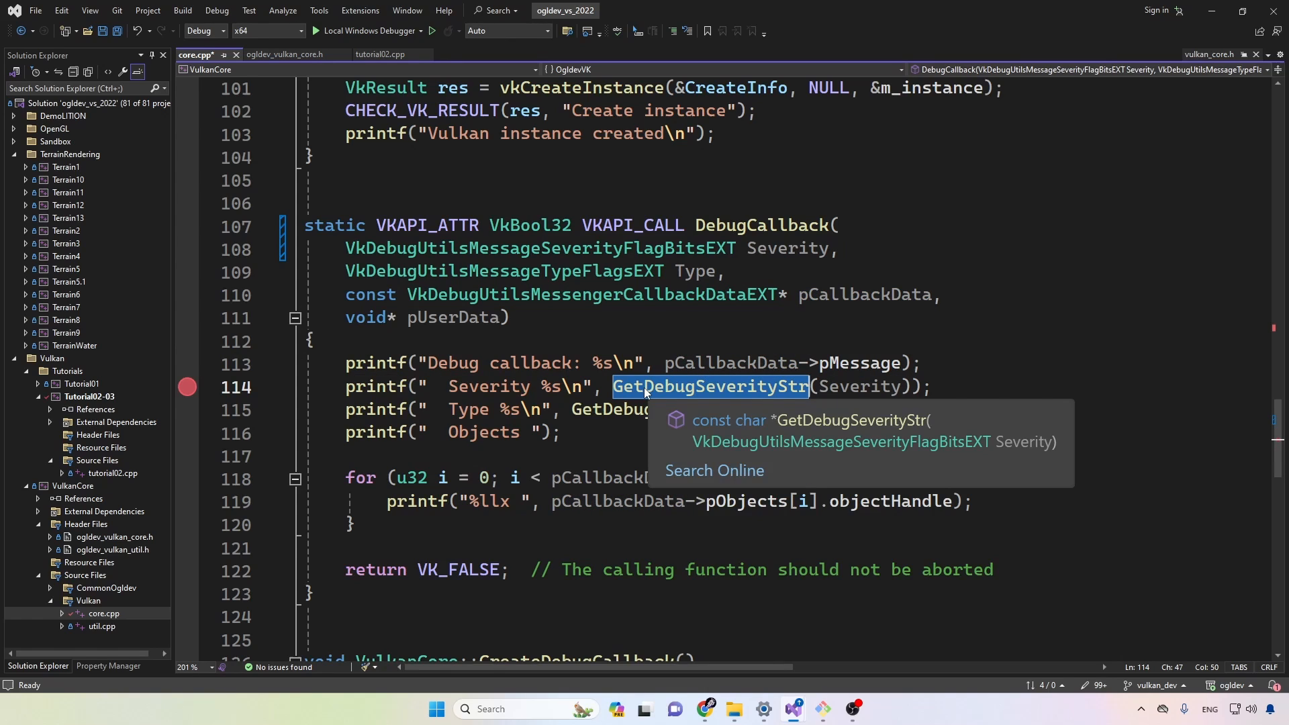
{"action": "mouse_move", "coordinate": [832, 389]}
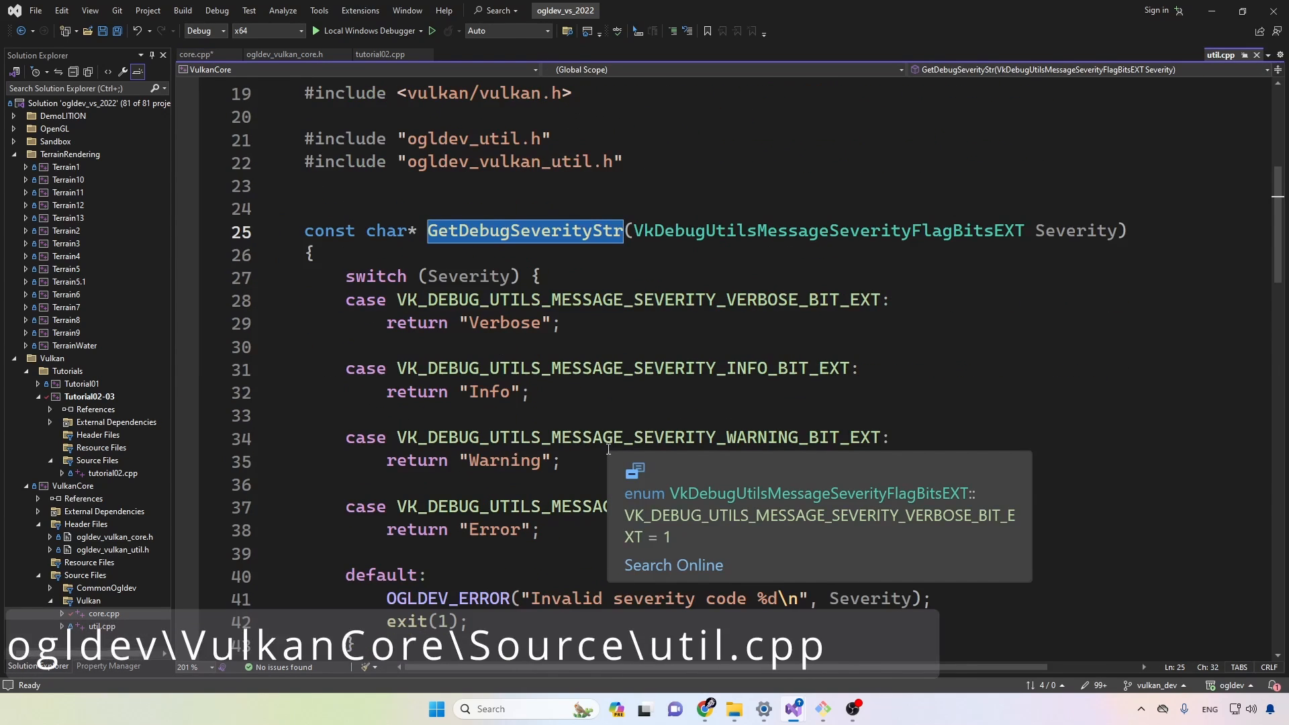
{"action": "scroll", "scroll_direction": "down", "scroll_amount": 3}
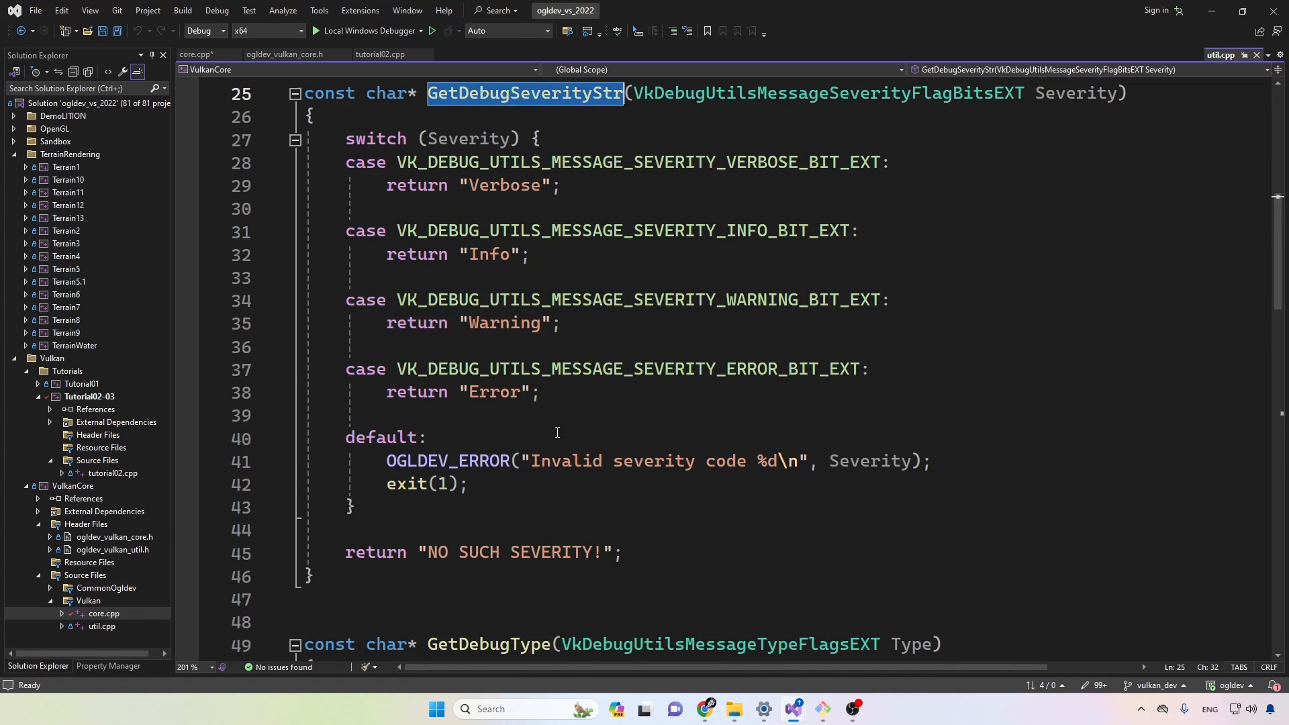
{"action": "scroll", "scroll_direction": "down", "scroll_amount": 3}
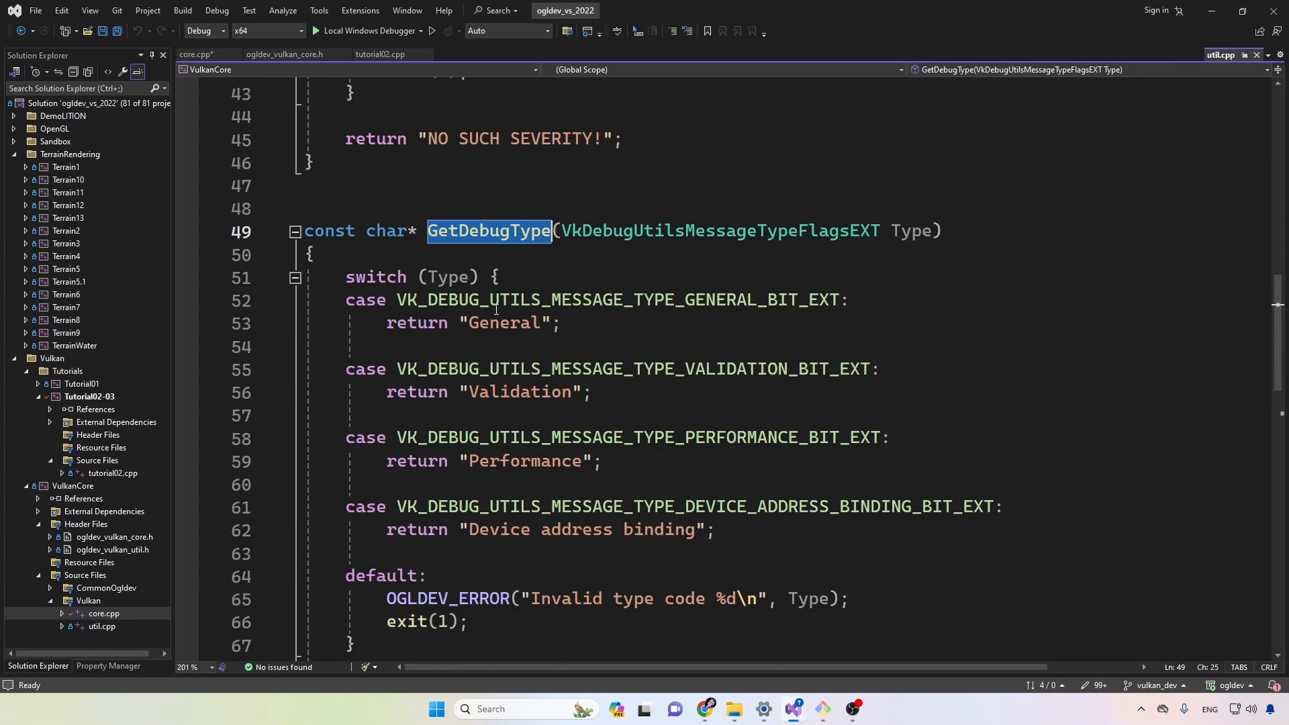
{"action": "left_click_drag", "start_coordinate": [344, 208], "coordinate": [386, 415]}
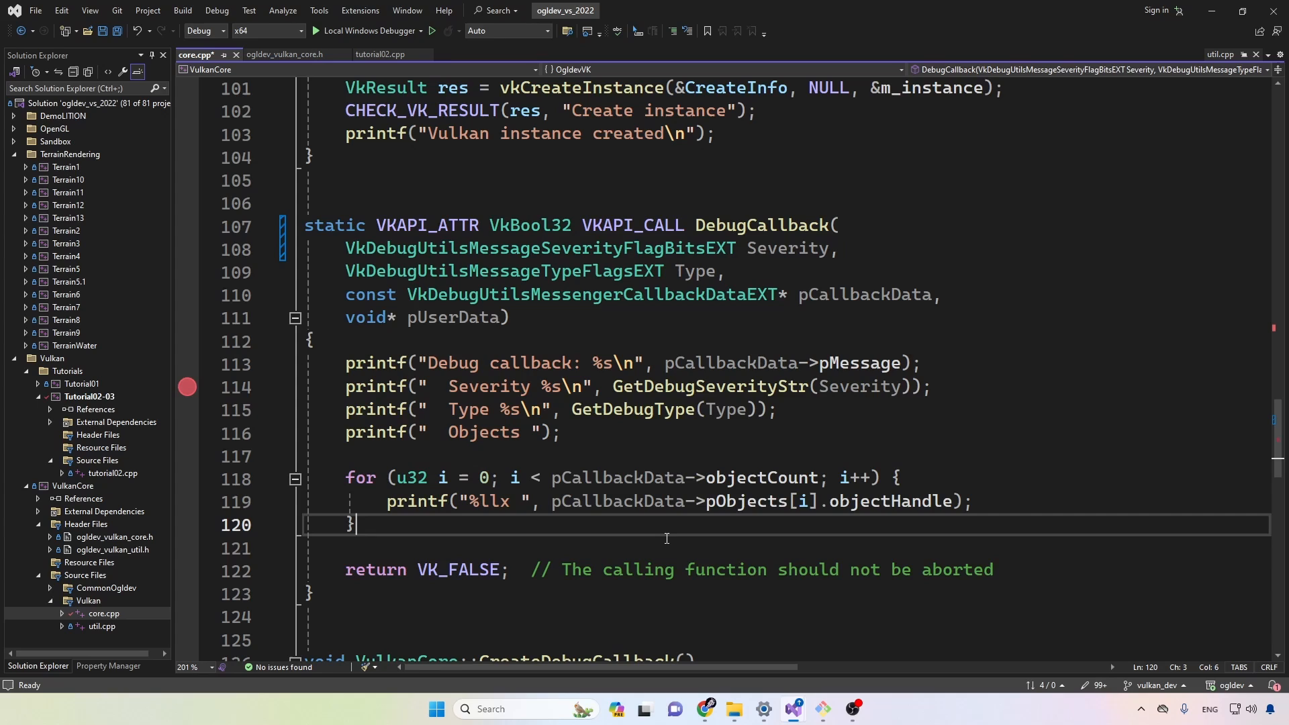
{"action": "double_click", "coordinate": [746, 501]}
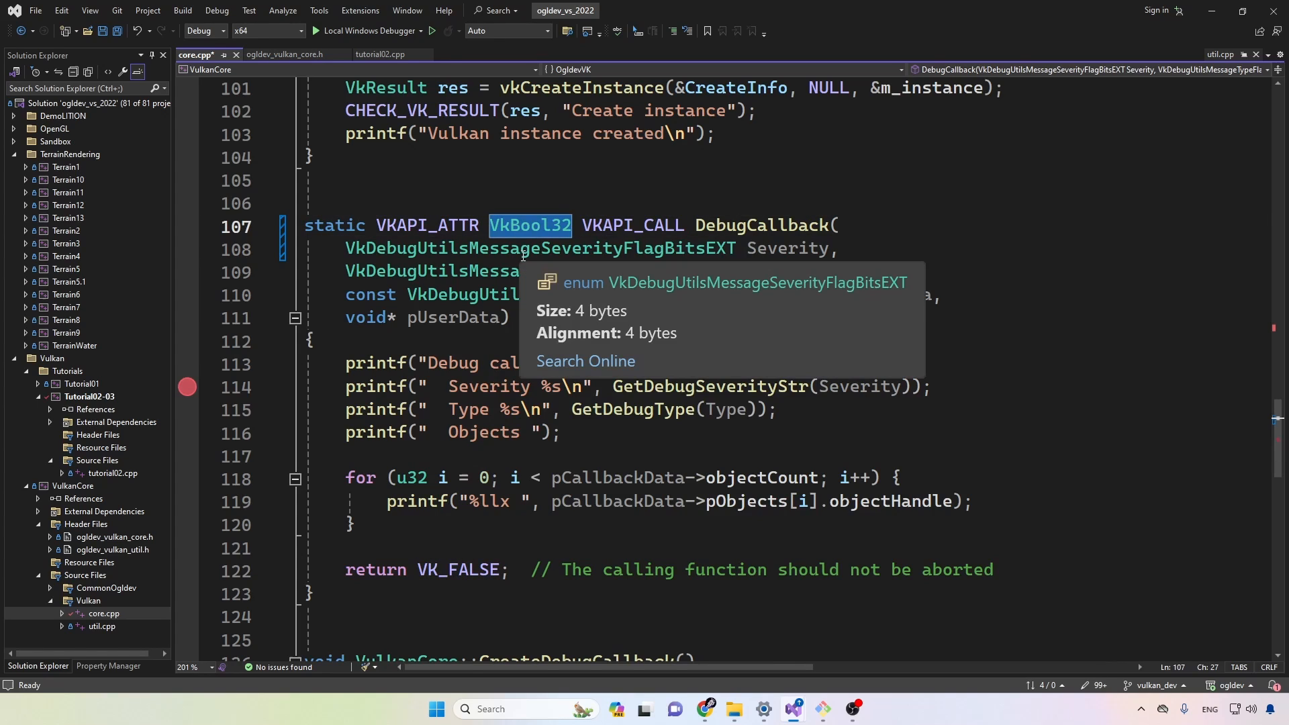
{"action": "left_click", "coordinate": [561, 570]}
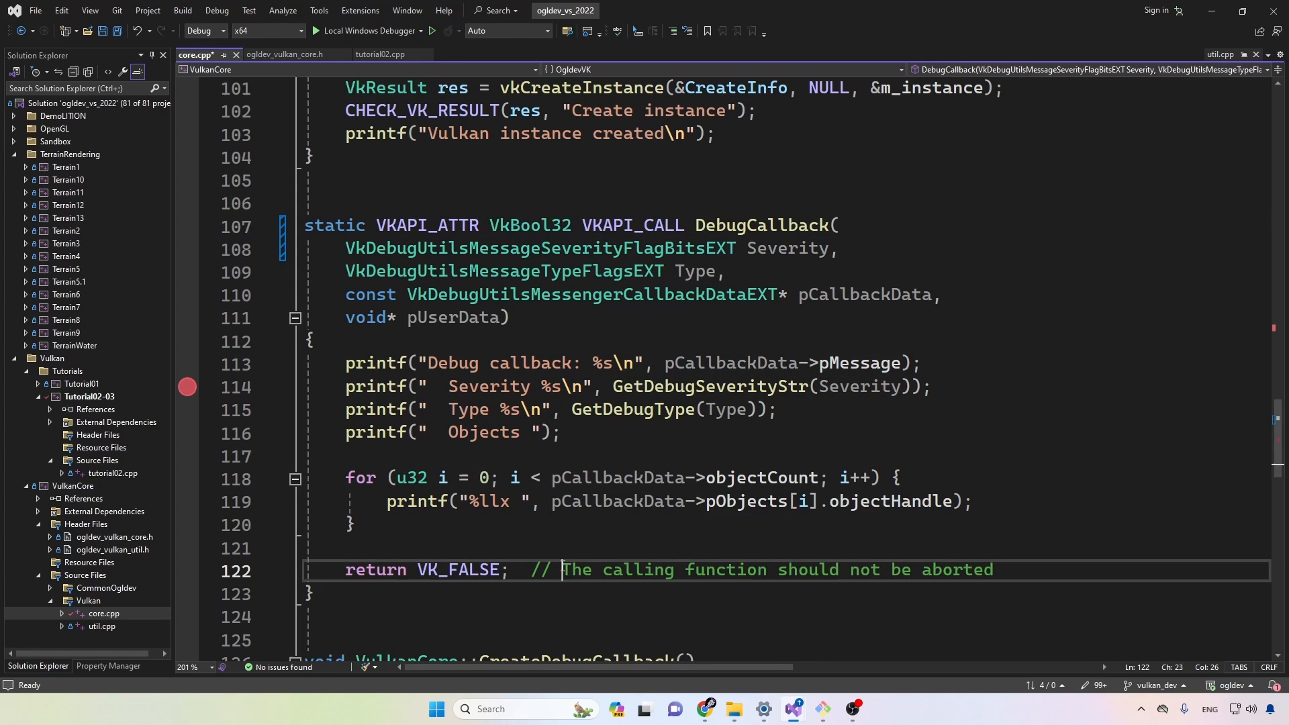
{"action": "left_click_drag", "start_coordinate": [561, 570], "coordinate": [992, 570]}
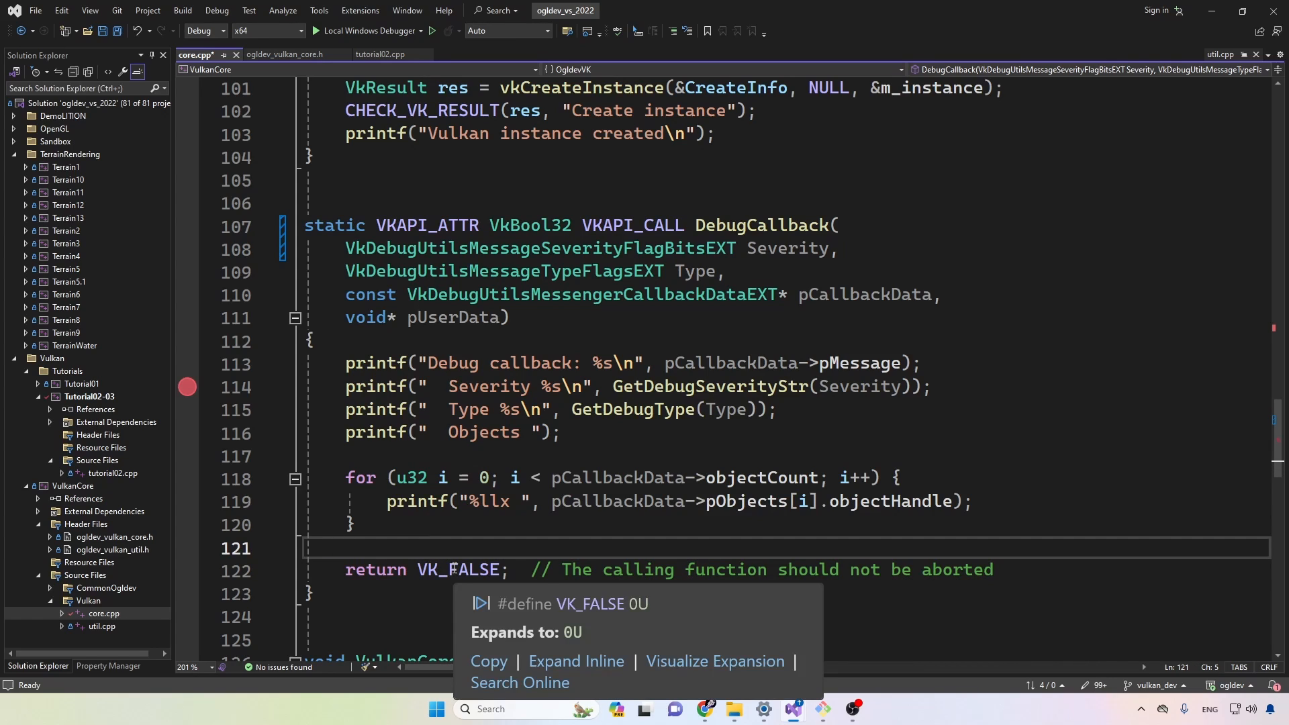
{"action": "double_click", "coordinate": [461, 568]}
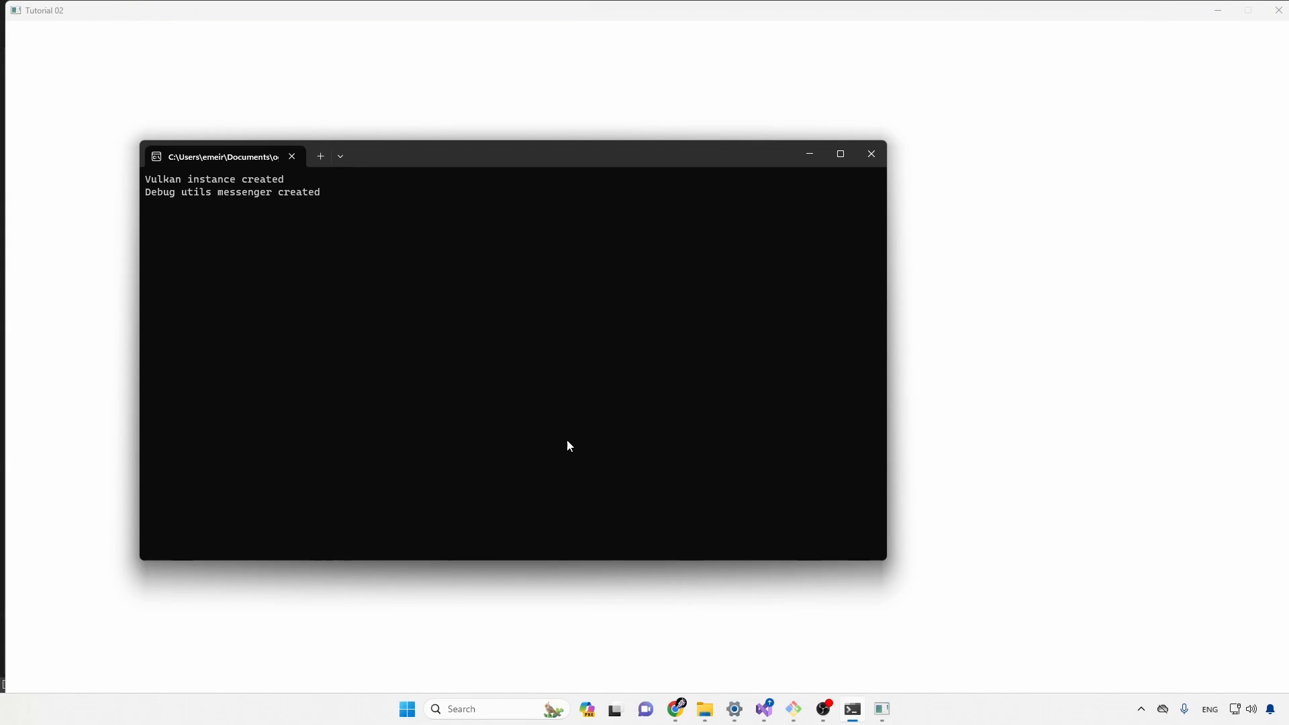
{"action": "mouse_move", "coordinate": [151, 184]}
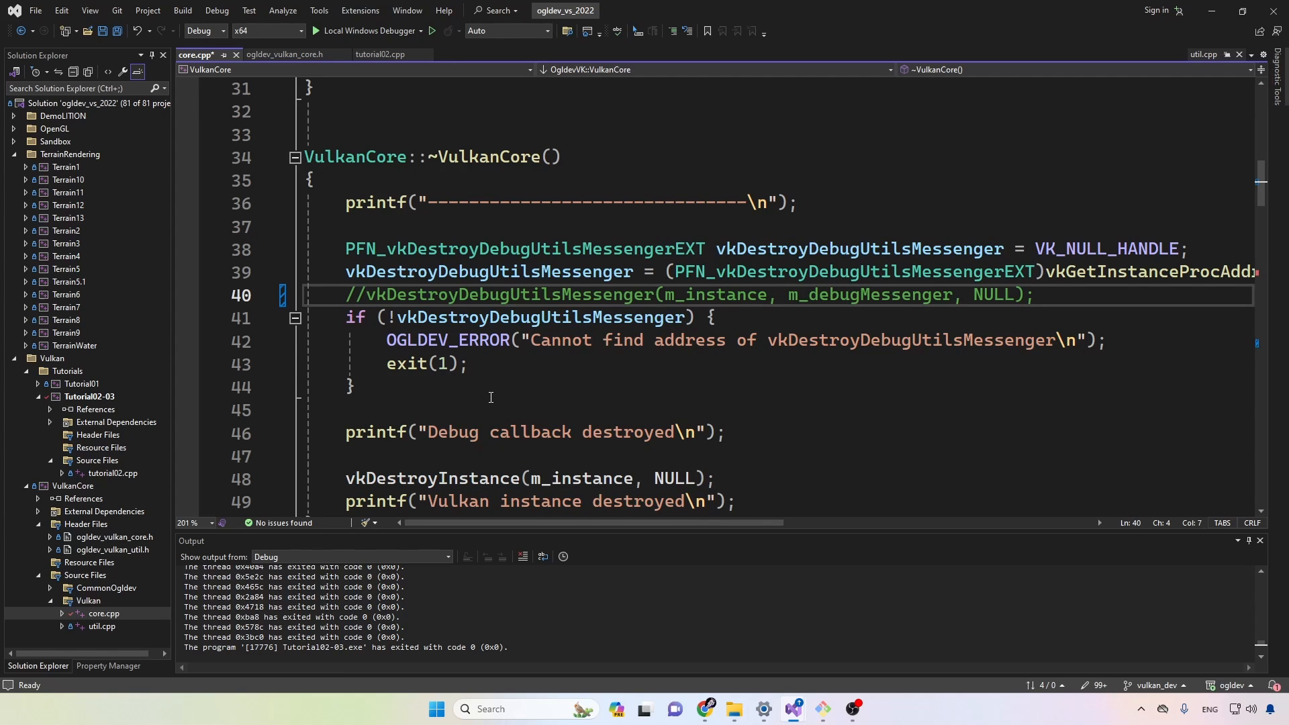
Scroll past the commented-out vkDestroyDebugUtilsMessenger to DebugCallback and start the Local Windows Debugger.
{"action": "scroll", "scroll_direction": "down", "scroll_amount": 3}
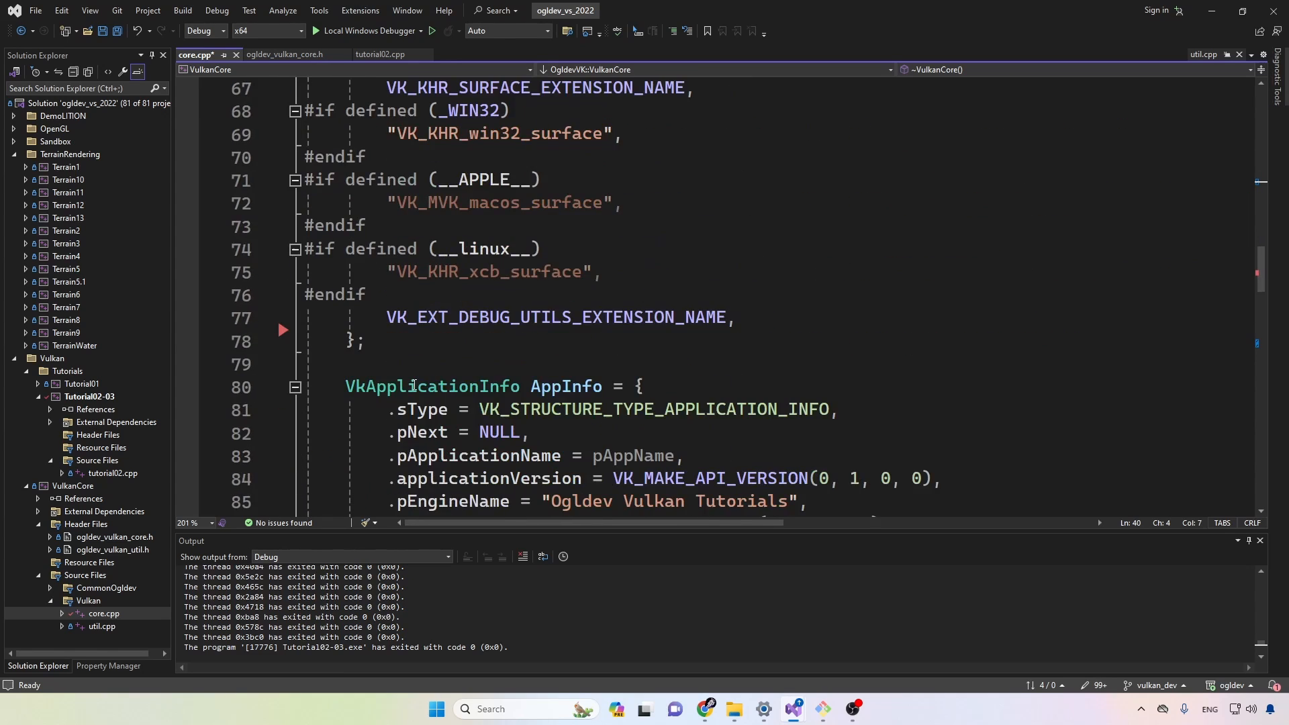
{"action": "scroll", "scroll_direction": "down", "scroll_amount": 3}
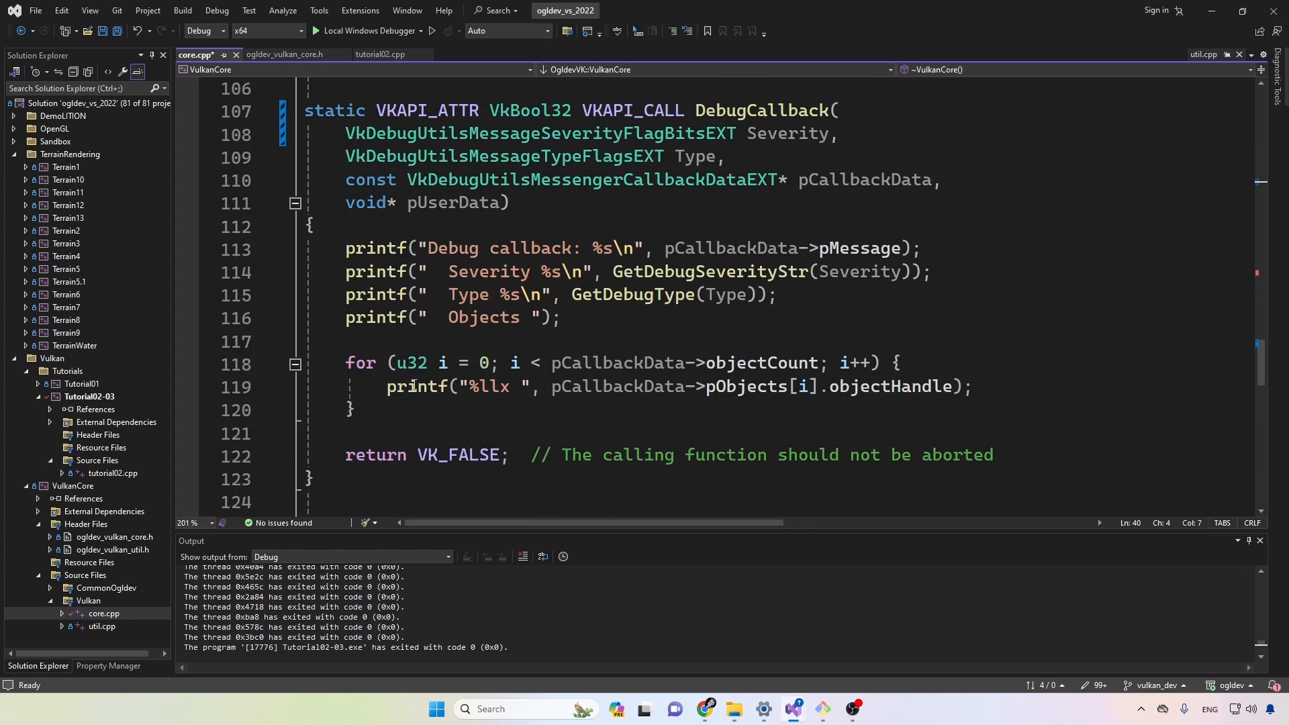
{"action": "left_click", "coordinate": [187, 249]}
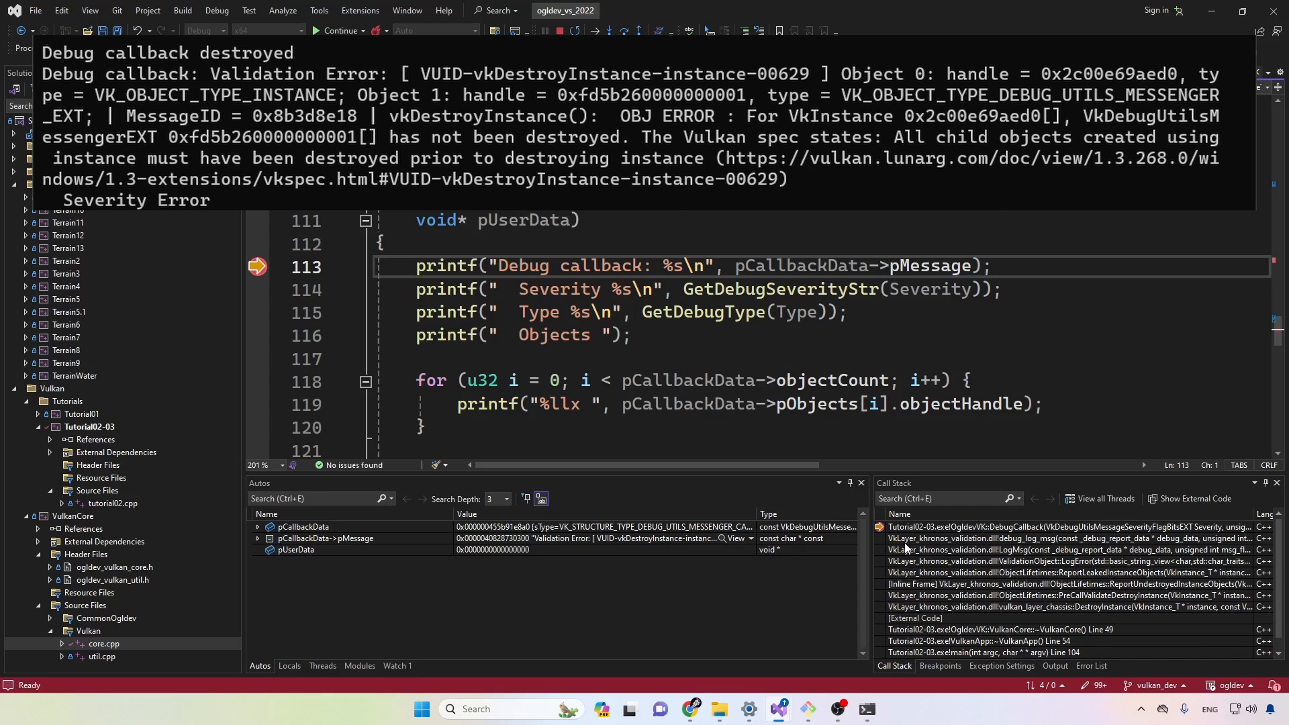
Select the debug_log_msg validation layer frame in the Call Stack window.
{"action": "left_click", "coordinate": [1027, 538]}
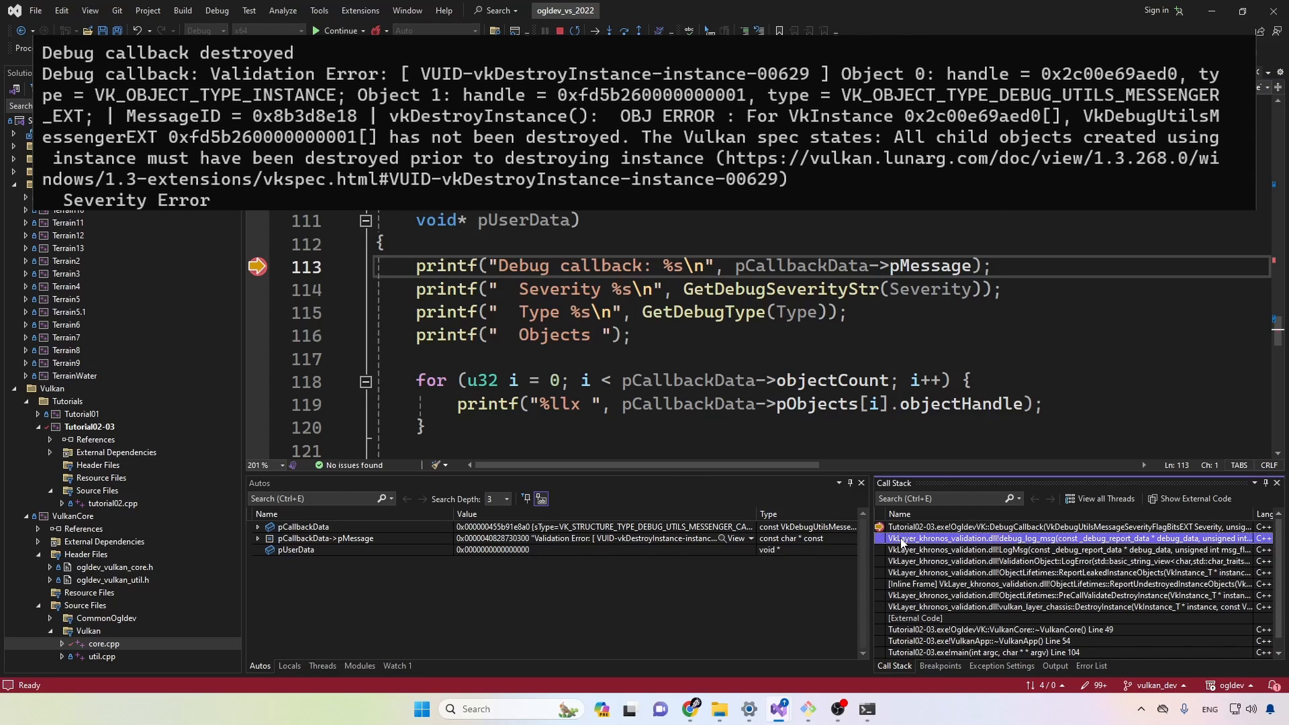